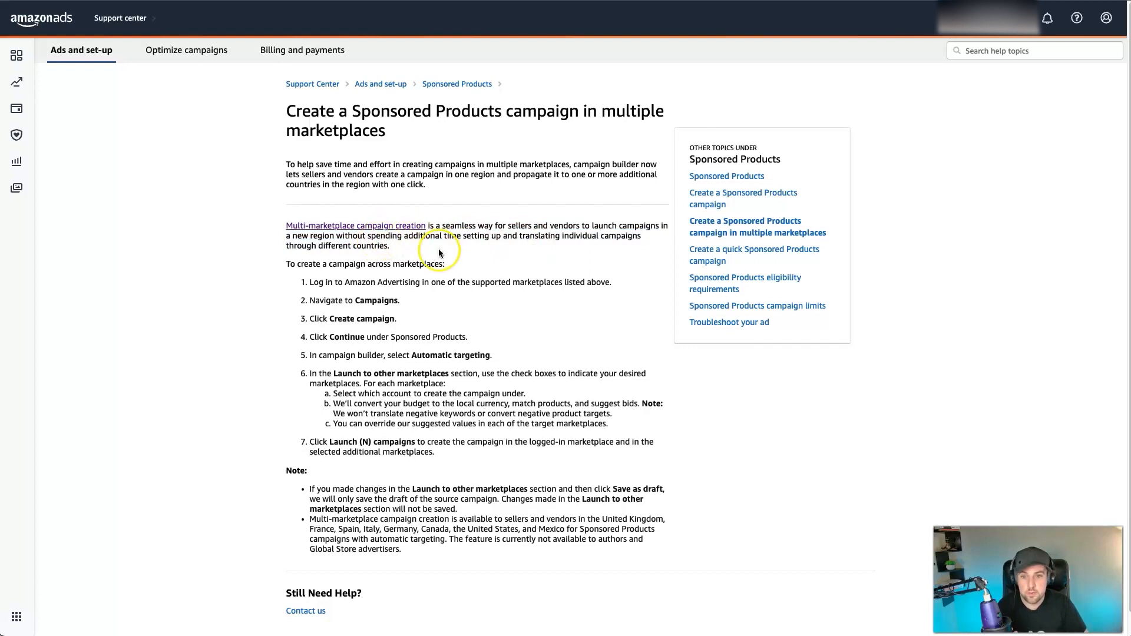
mouse_move(480, 245)
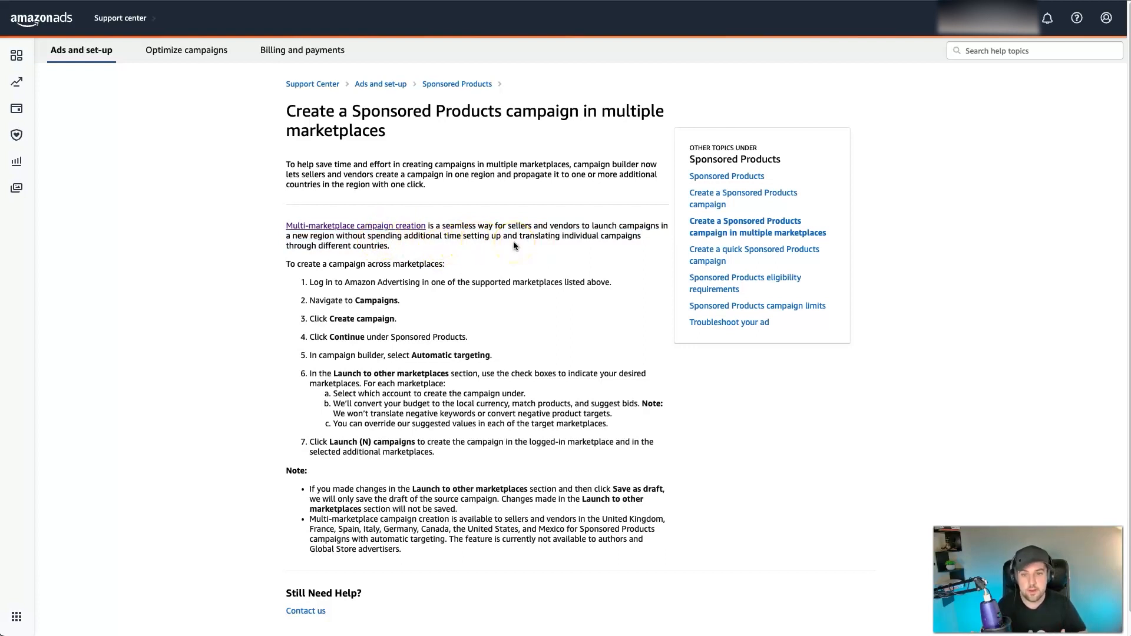
mouse_move(450, 282)
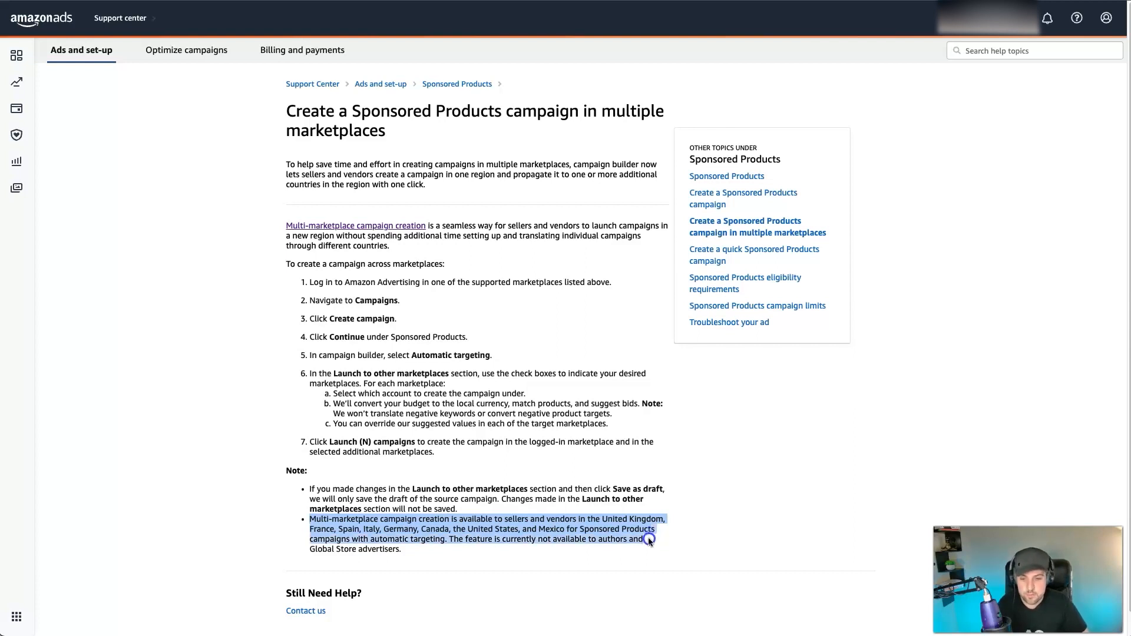
Reach the Multi-Marketplace campaign creation help article
click(646, 540)
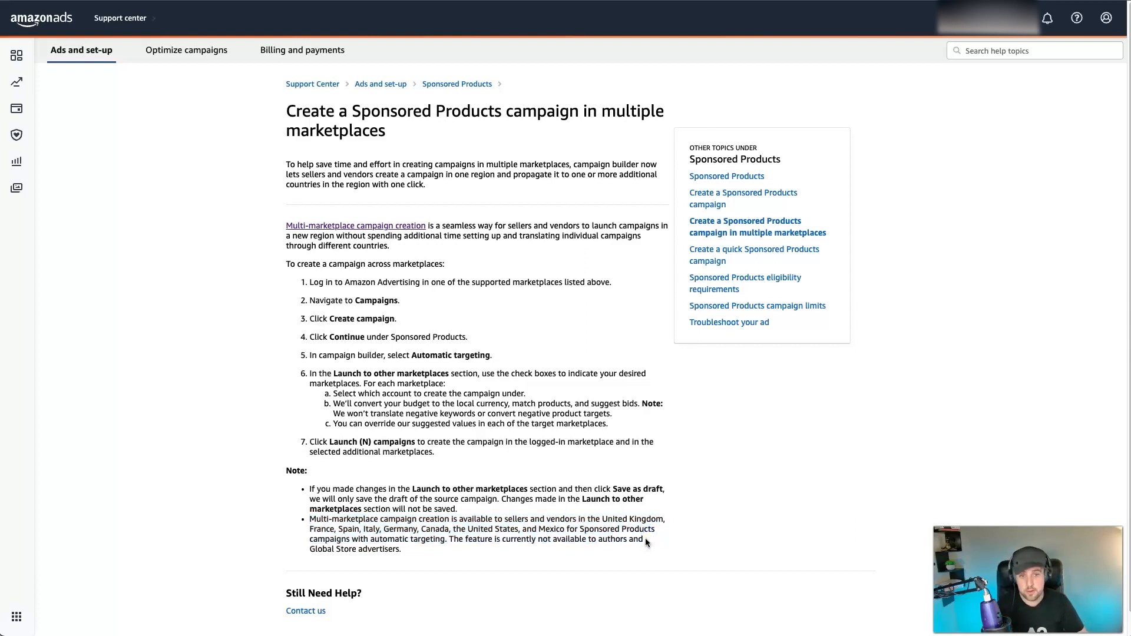
mouse_move(574, 472)
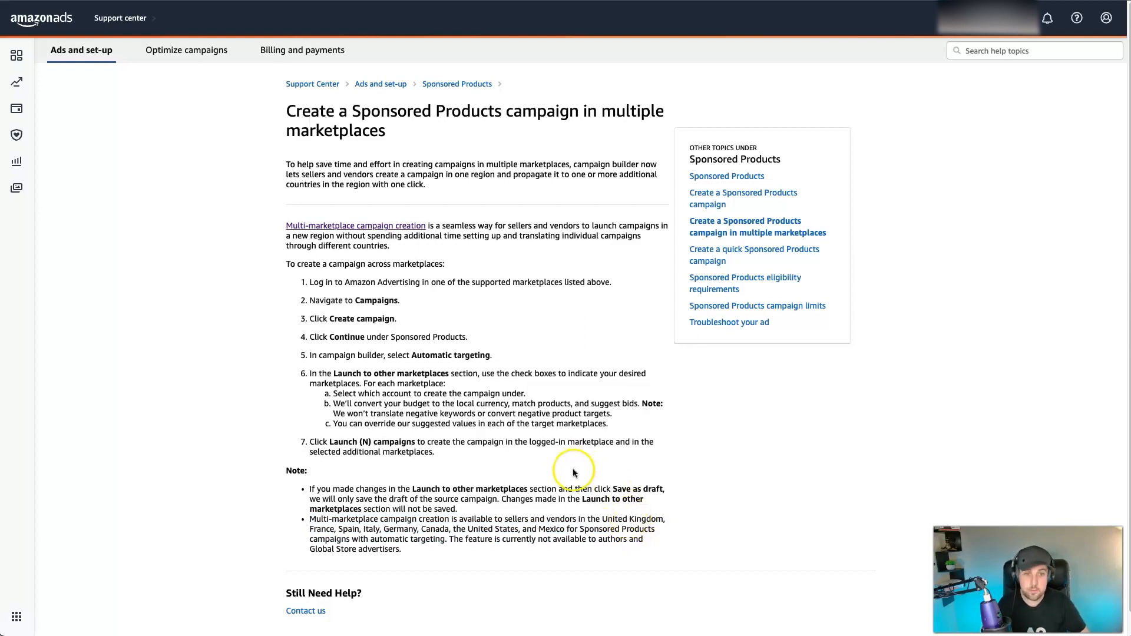
mouse_move(574, 472)
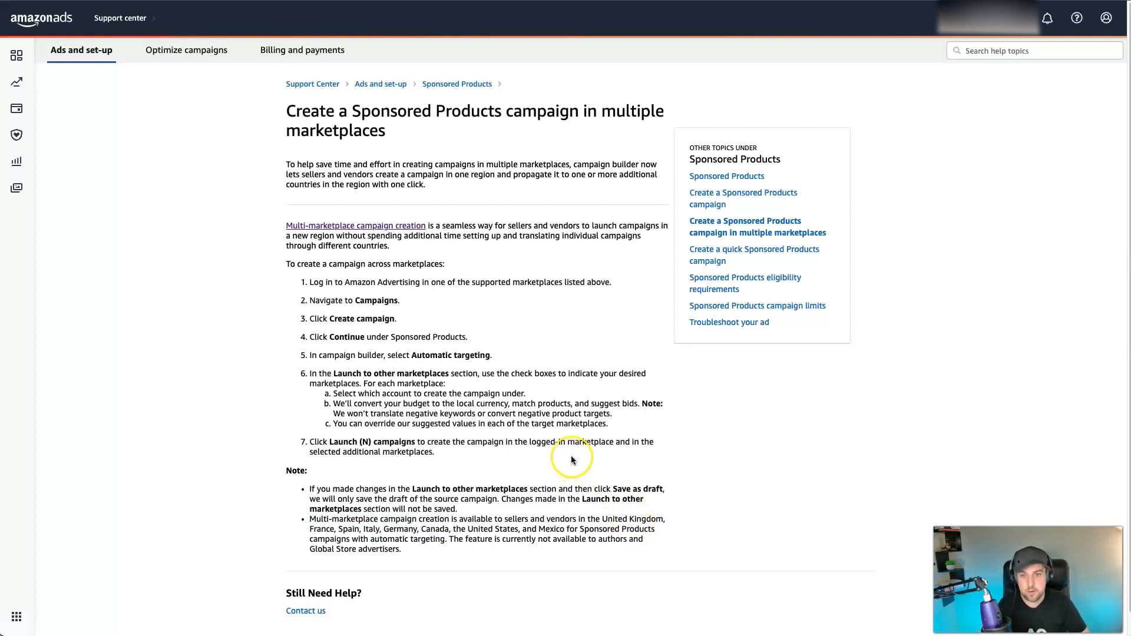
mouse_move(570, 442)
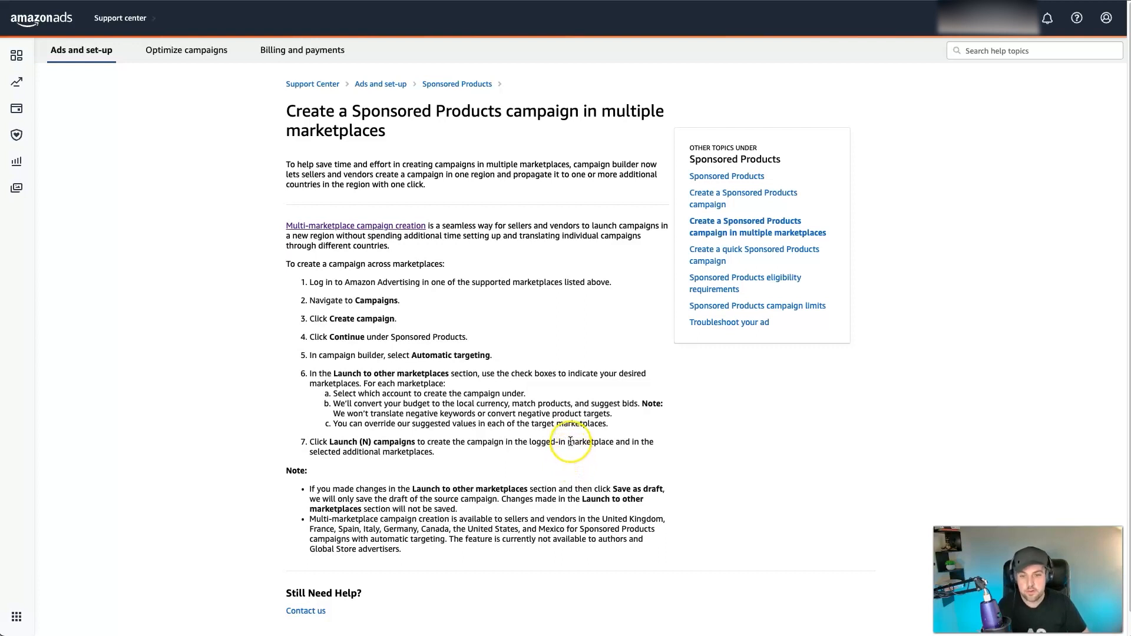
mouse_move(491, 324)
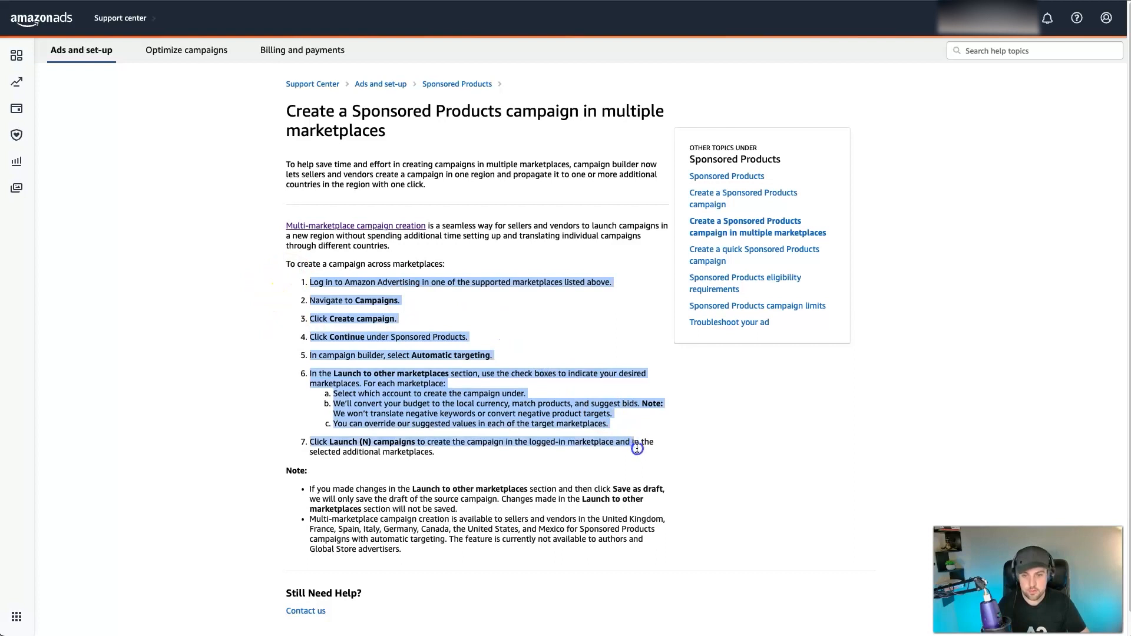
click(577, 399)
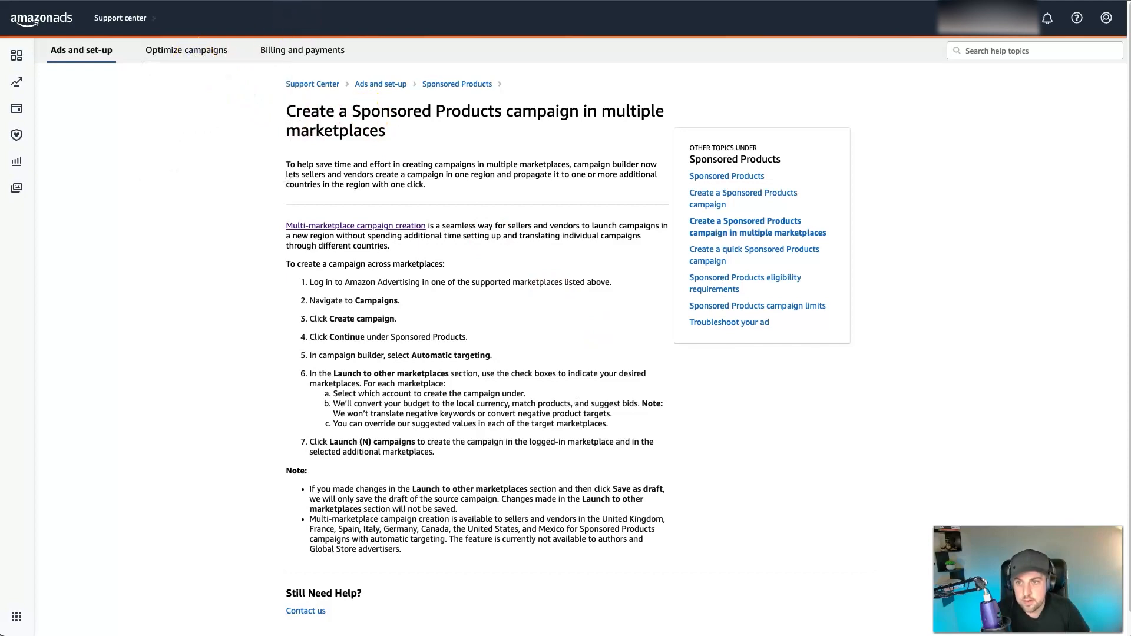
mouse_move(408, 225)
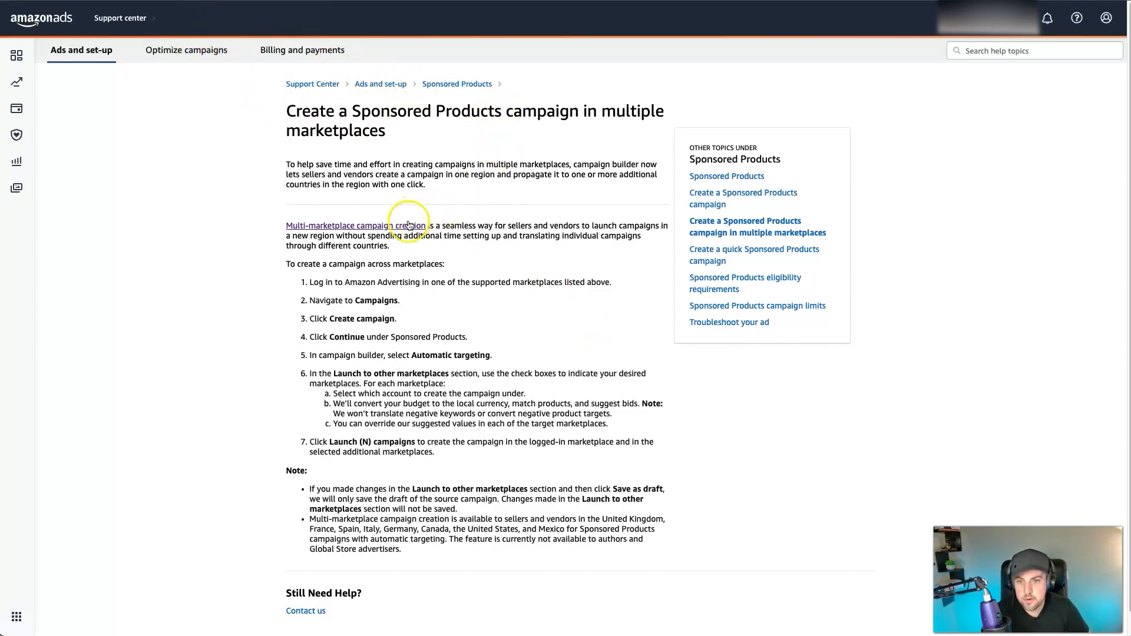
click(353, 225)
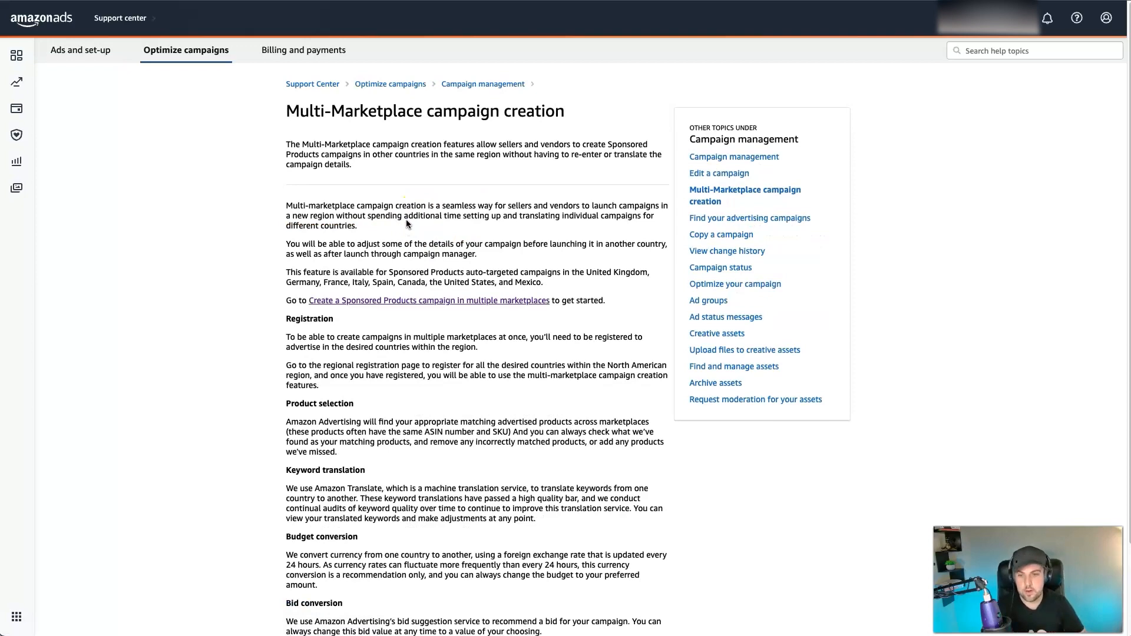
Read the Registration, Keyword translation and Budget conversion sections of the article
scroll(down, 3)
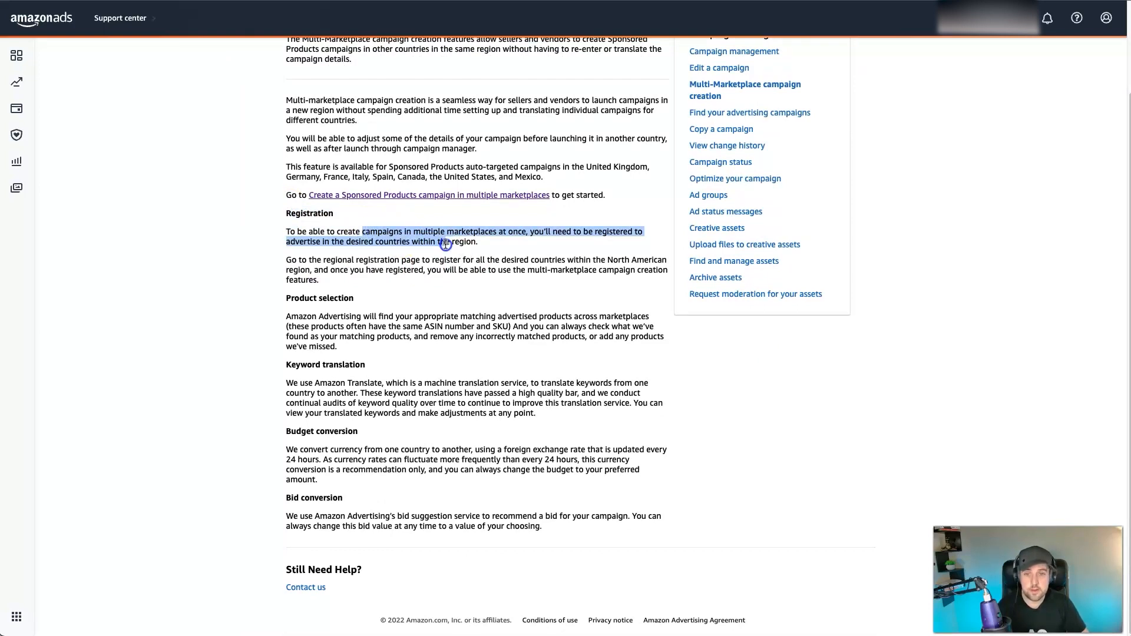
click(526, 256)
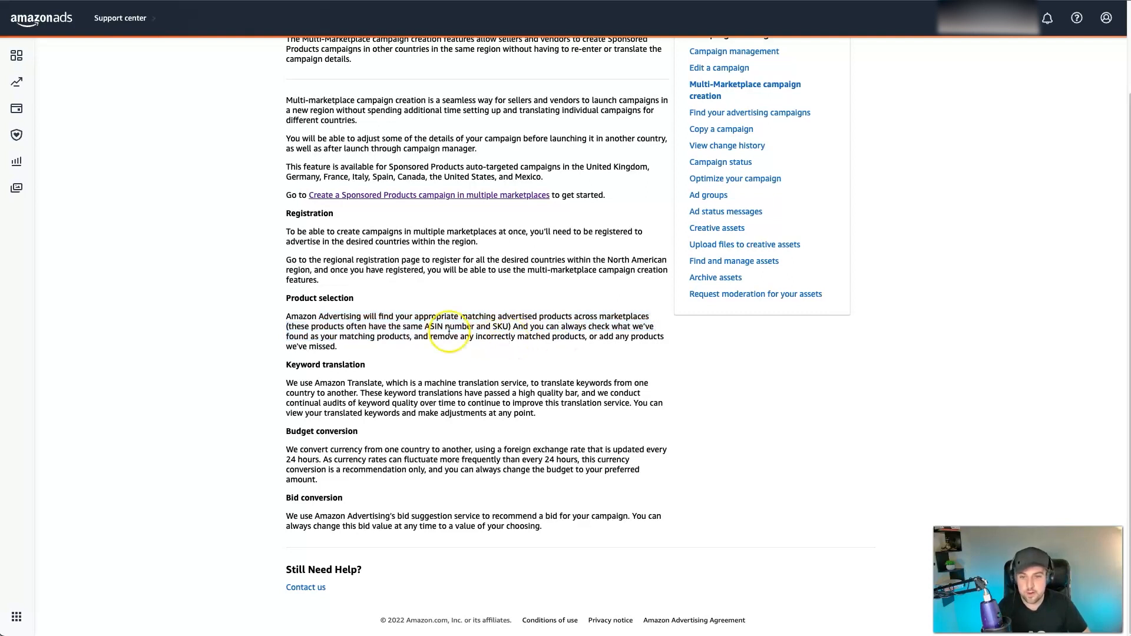
mouse_move(448, 347)
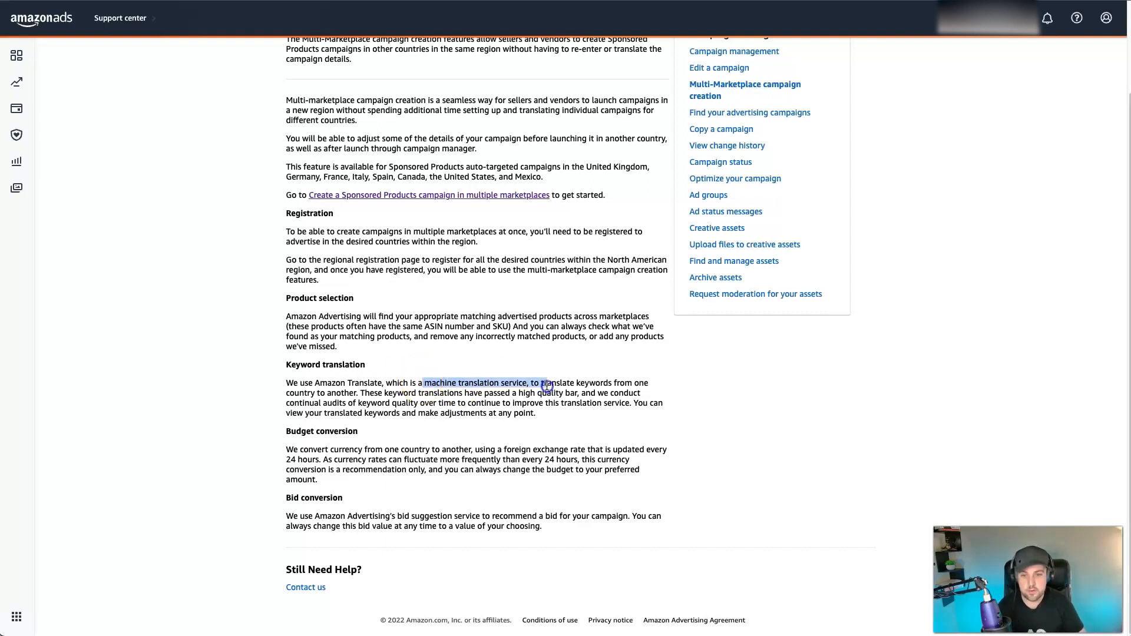
click(545, 383)
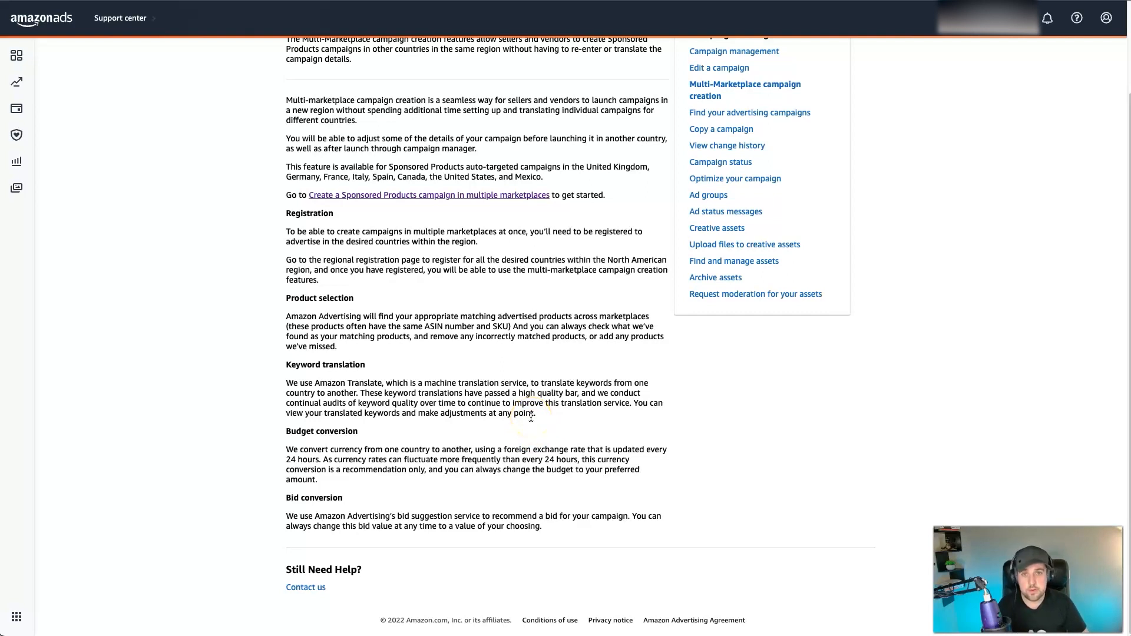
mouse_move(531, 423)
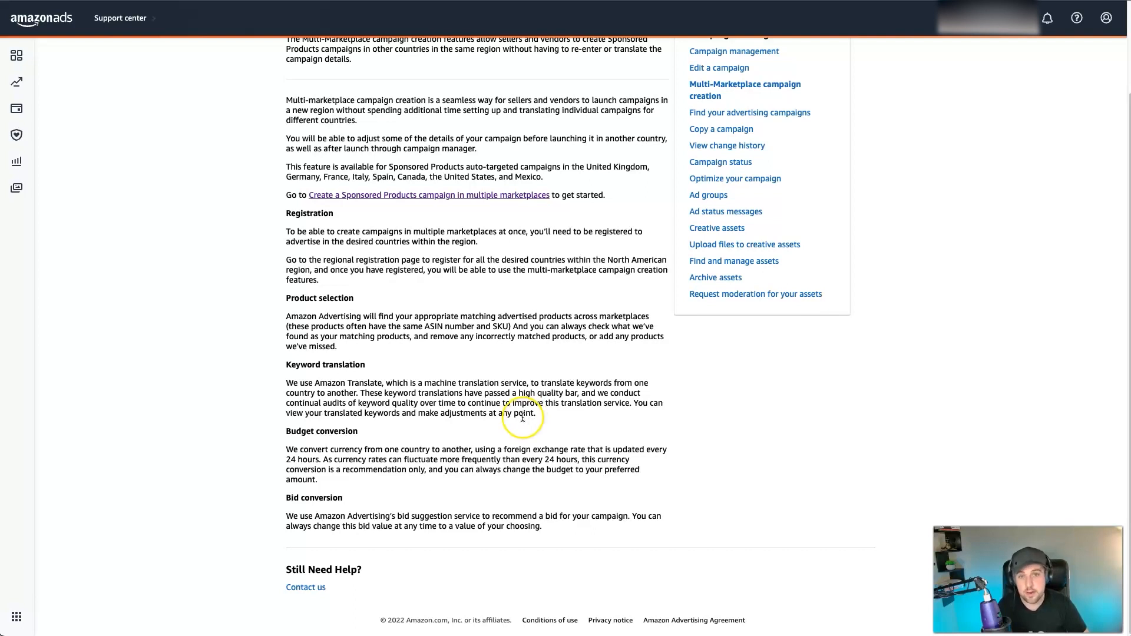
mouse_move(521, 417)
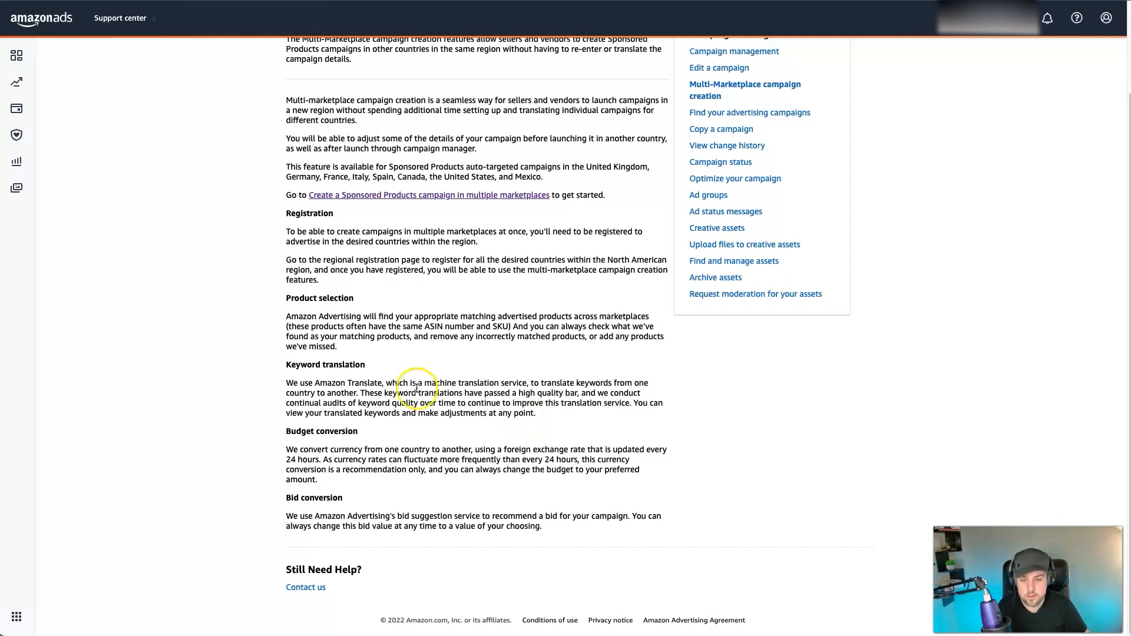
mouse_move(420, 442)
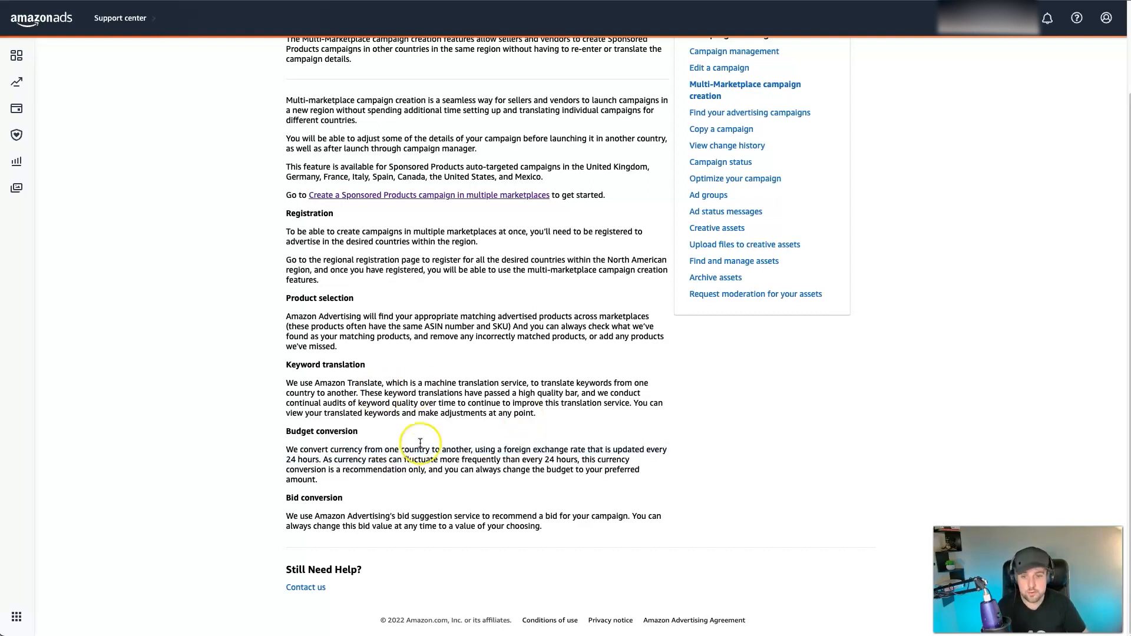
mouse_move(619, 468)
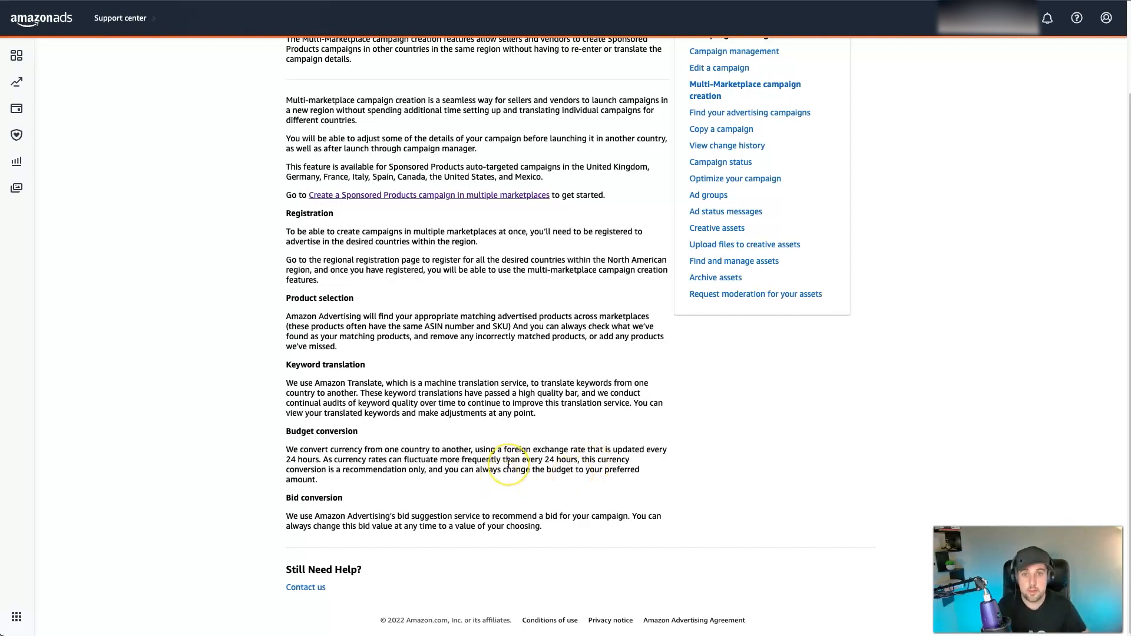
mouse_move(509, 465)
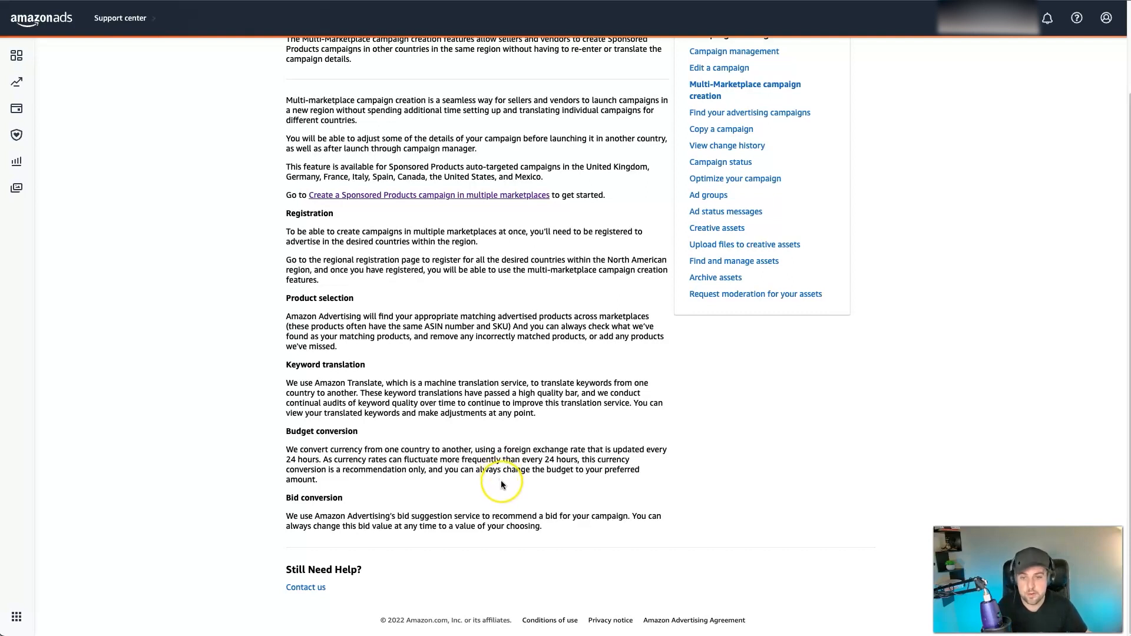
mouse_move(51, 14)
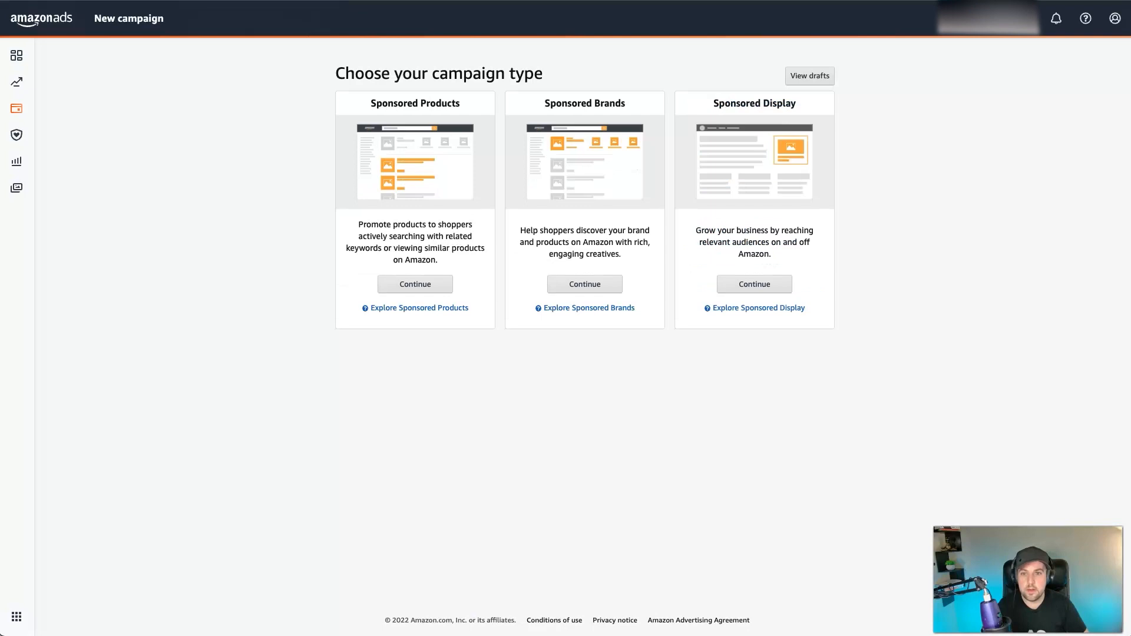
mouse_move(104, 44)
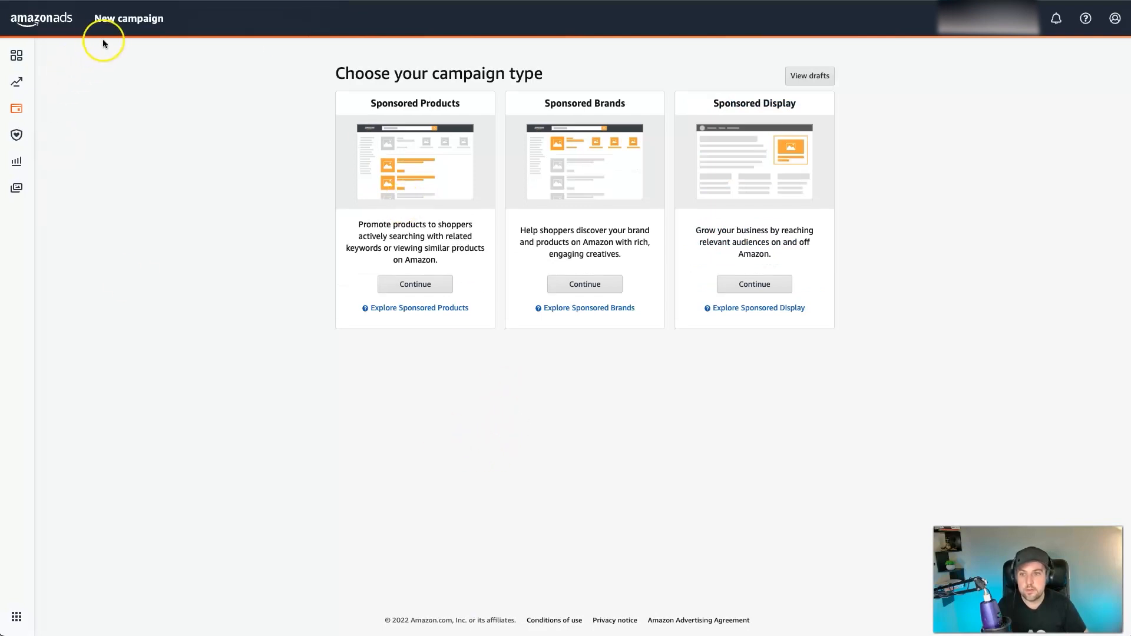
mouse_move(166, 27)
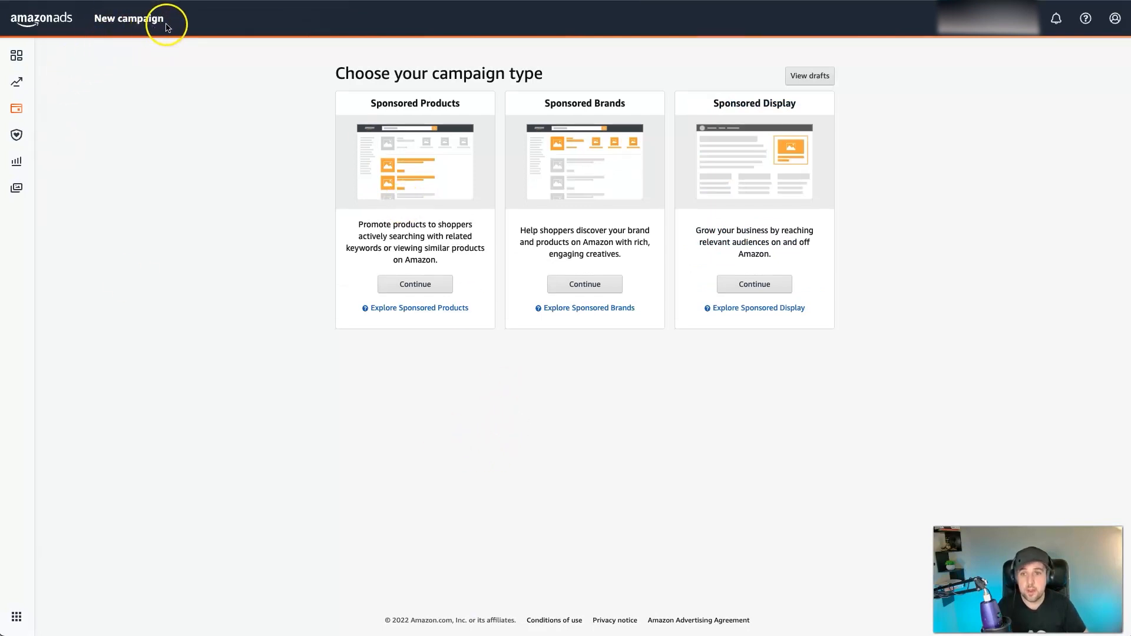
mouse_move(416, 102)
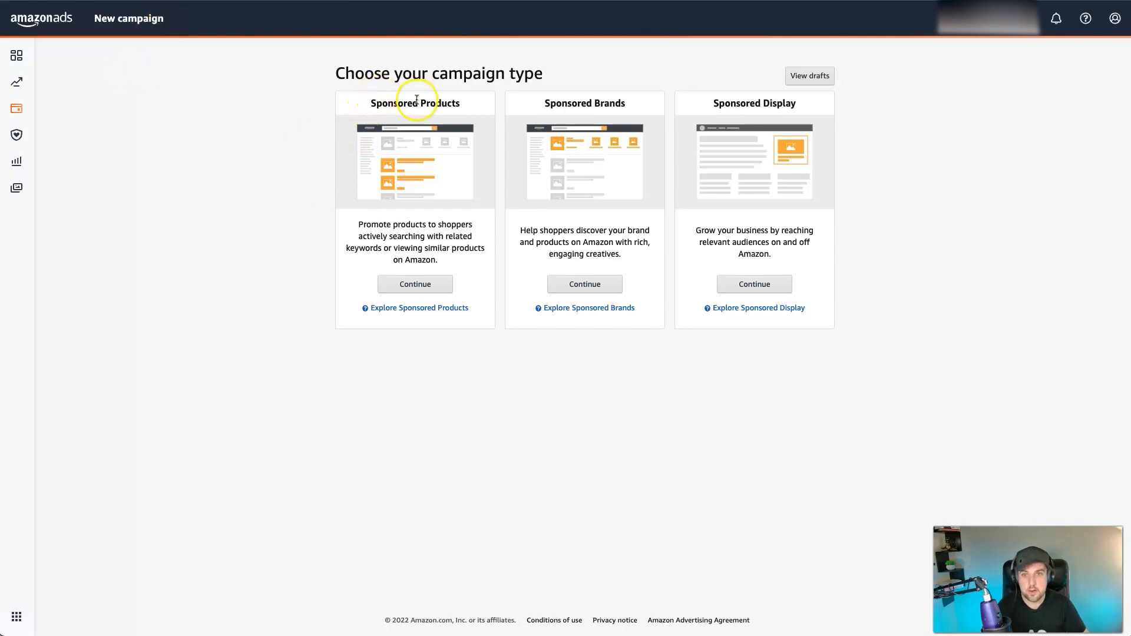
mouse_move(791, 107)
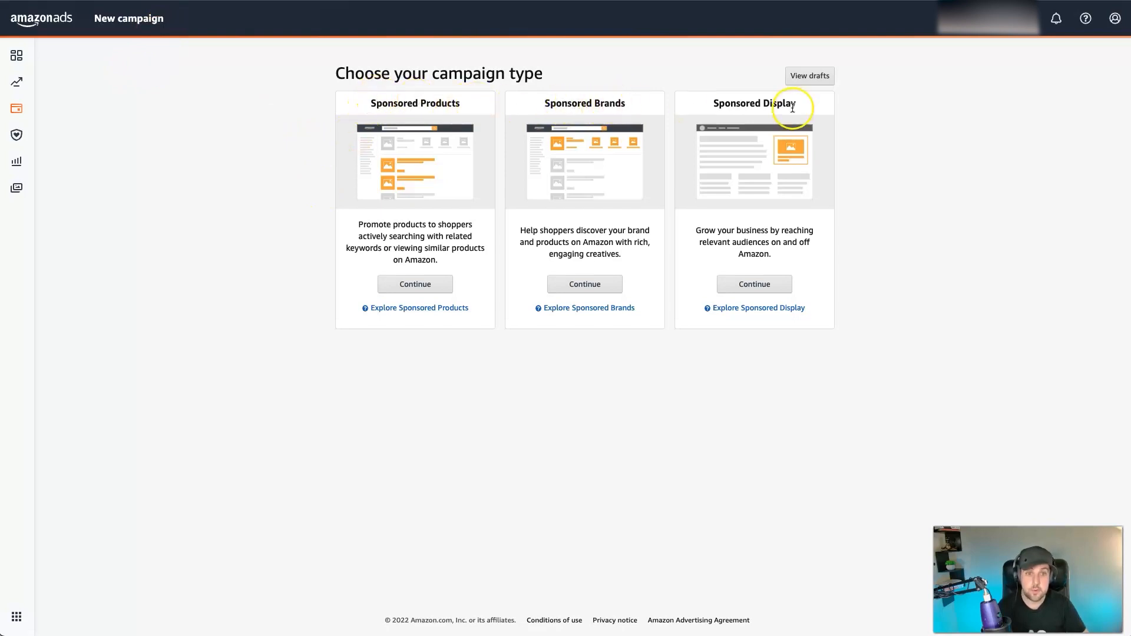
mouse_move(537, 185)
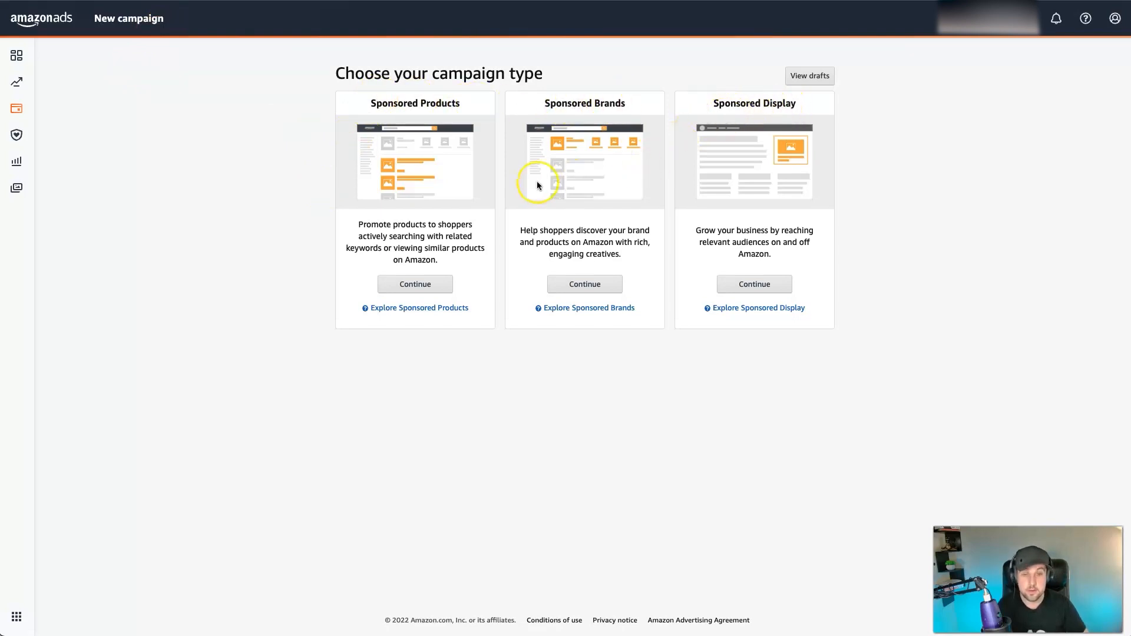
mouse_move(497, 162)
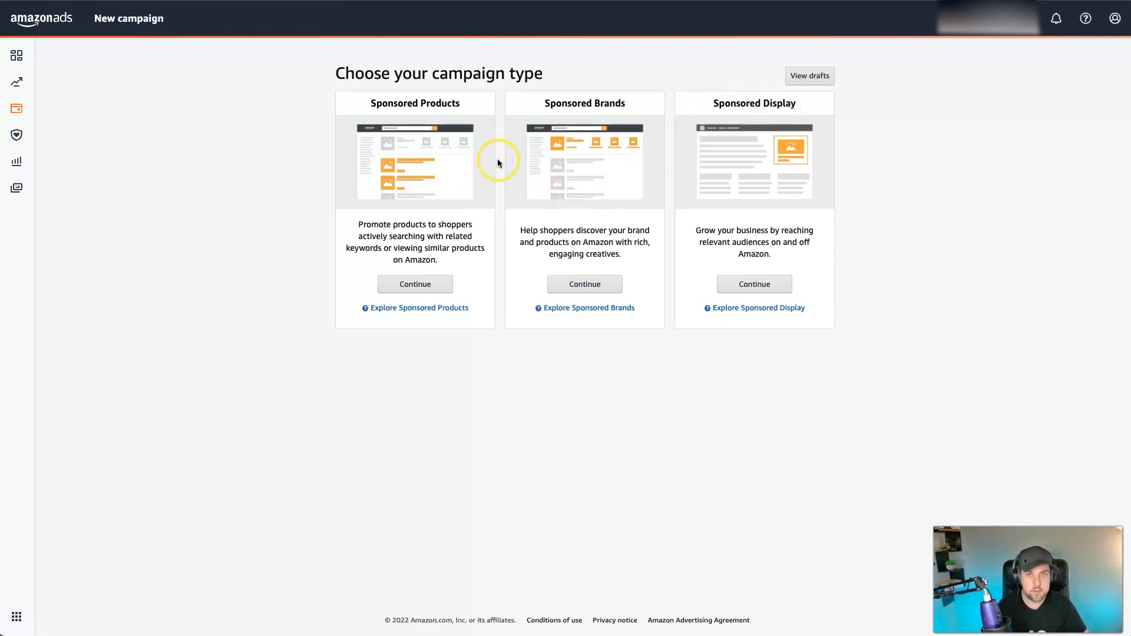
mouse_move(685, 114)
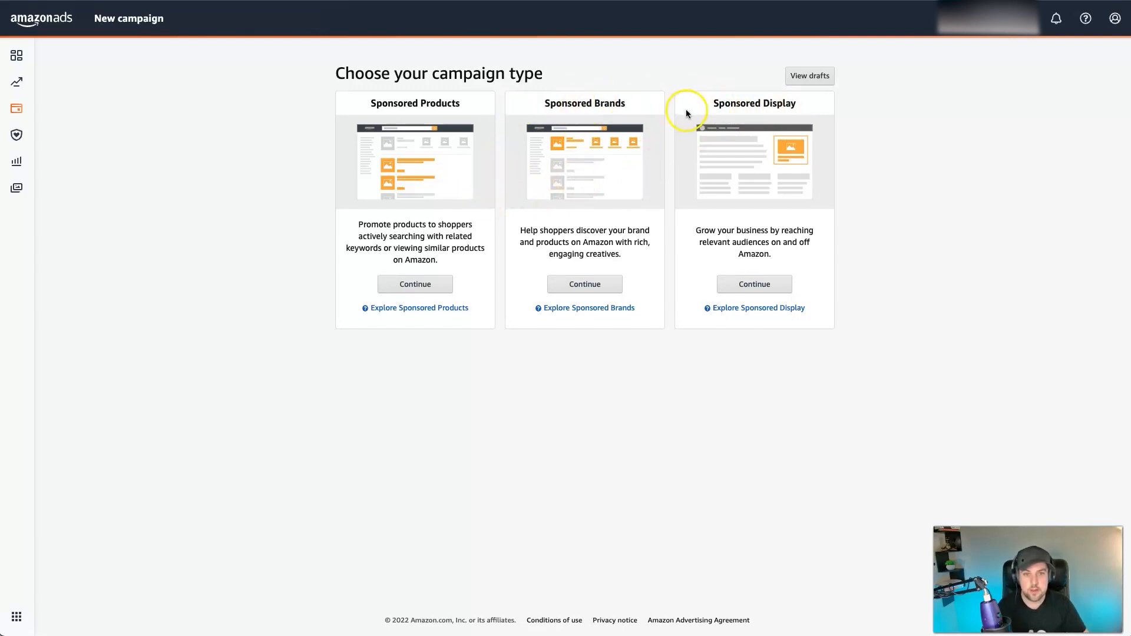
mouse_move(509, 268)
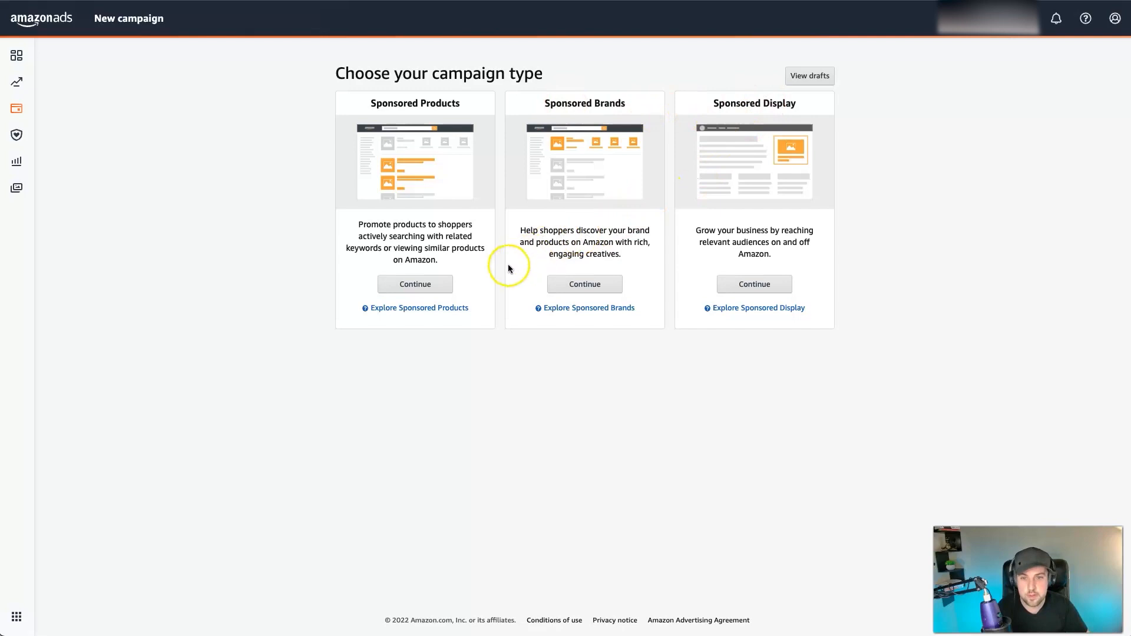
mouse_move(454, 275)
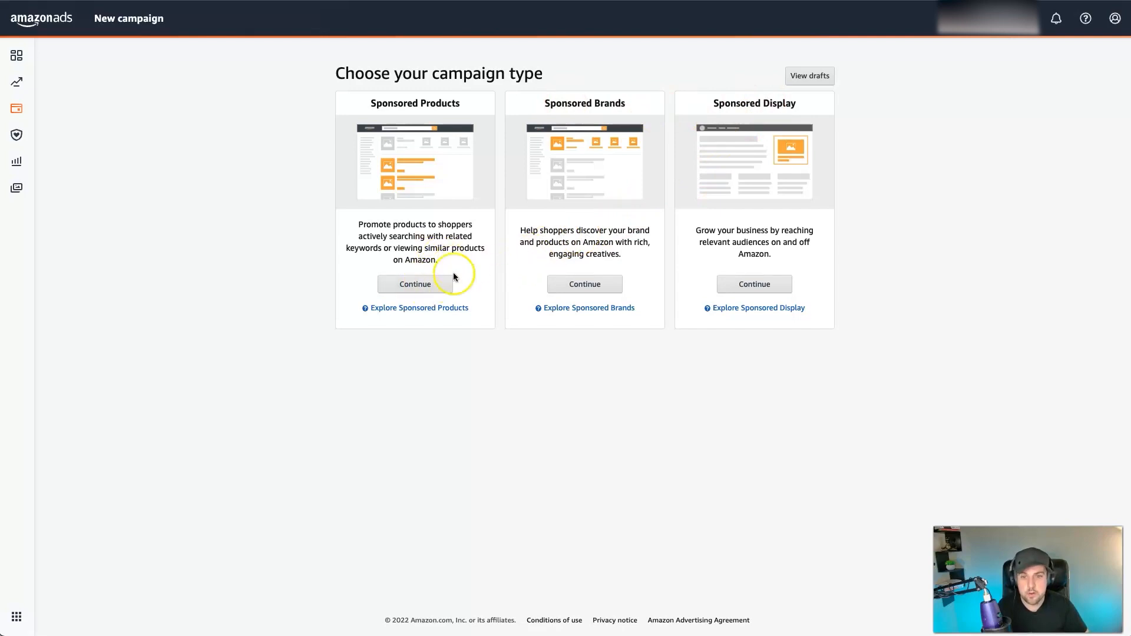
Choose Sponsored Products and continue to its campaign creation form
click(413, 284)
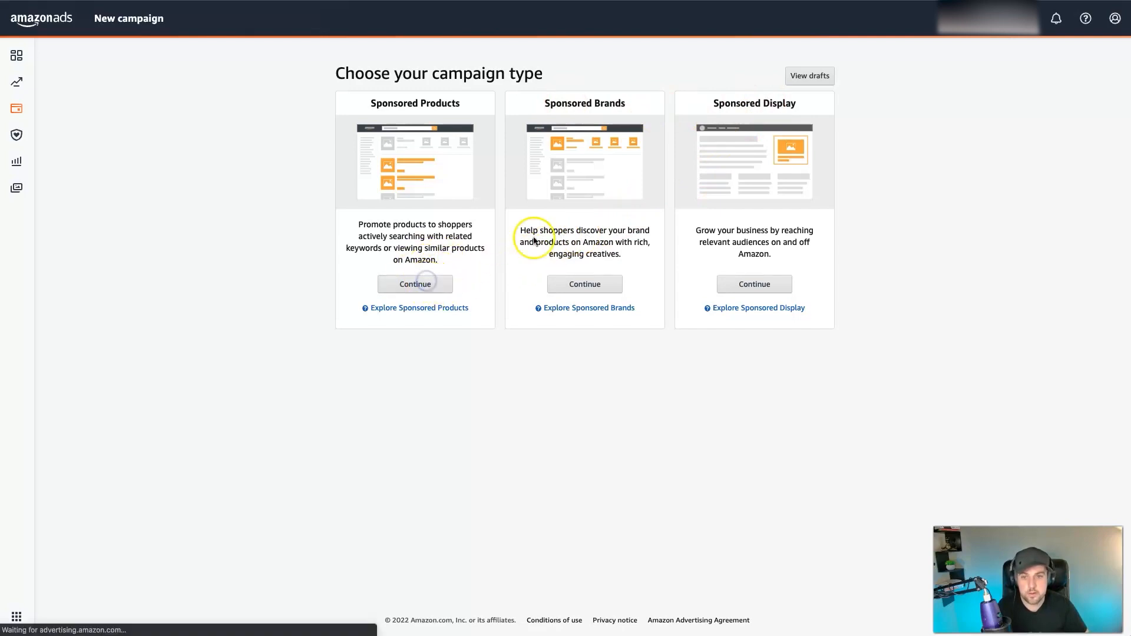
click(415, 283)
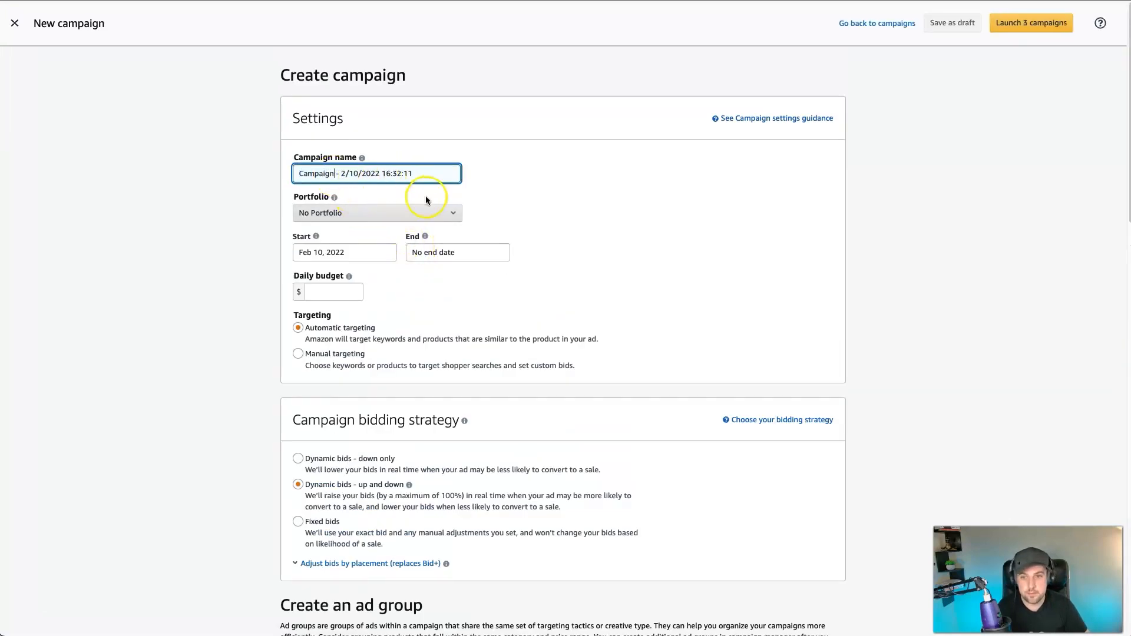
Assign the Sellers Arena portfolio and a 5.00 daily budget to the campaign
click(376, 212)
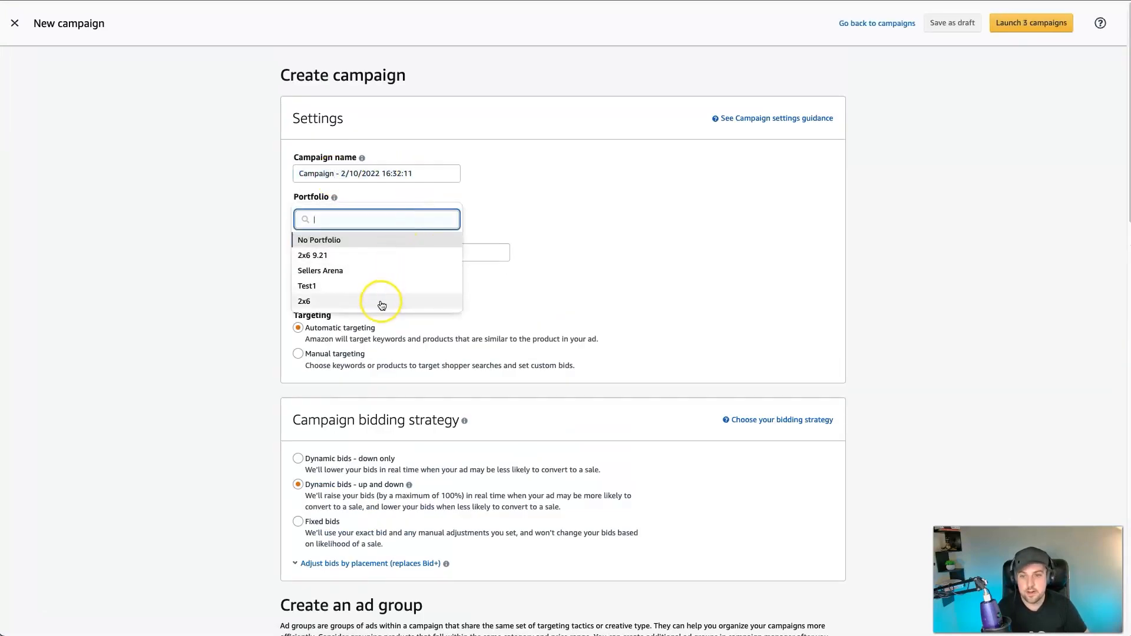
click(320, 270)
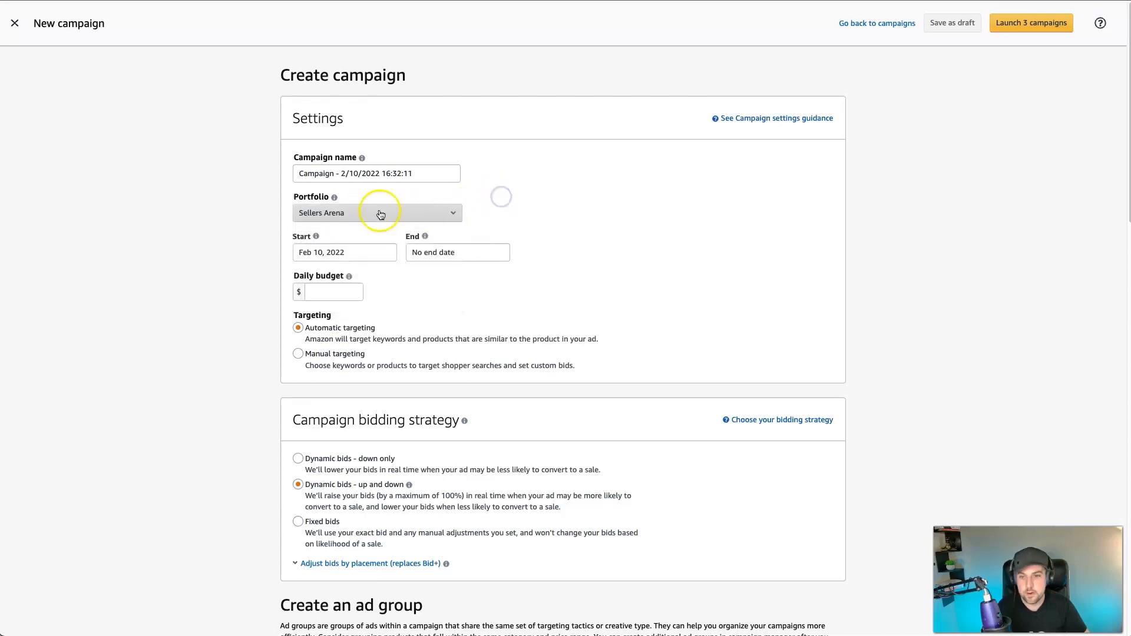
mouse_move(548, 261)
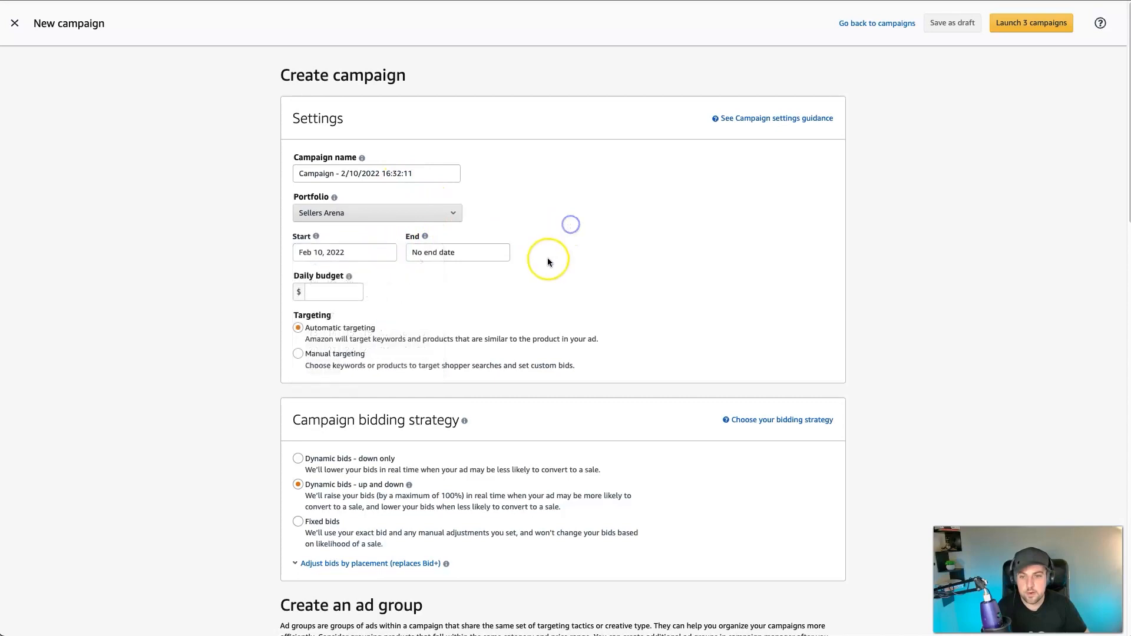
click(332, 290)
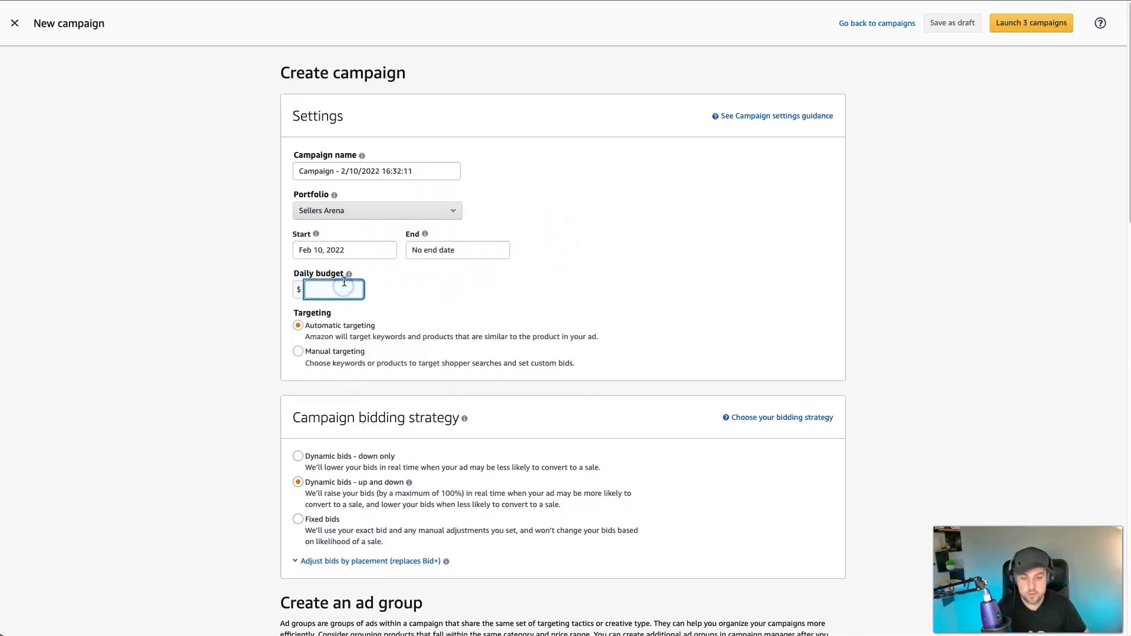
text(5.00)
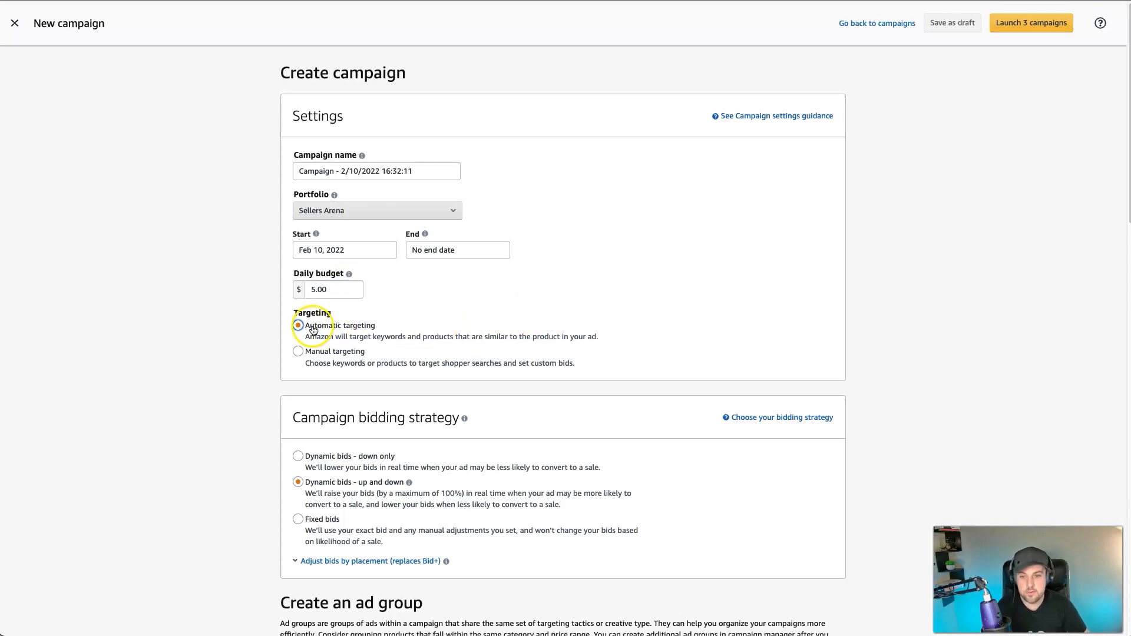
scroll(down, 3)
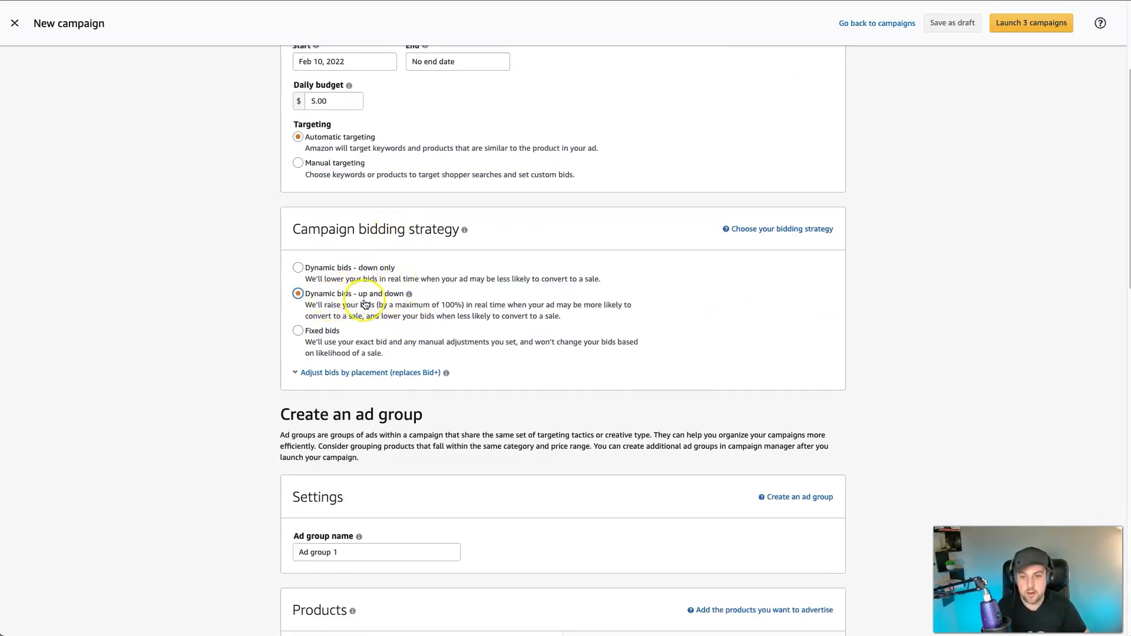
scroll(down, 3)
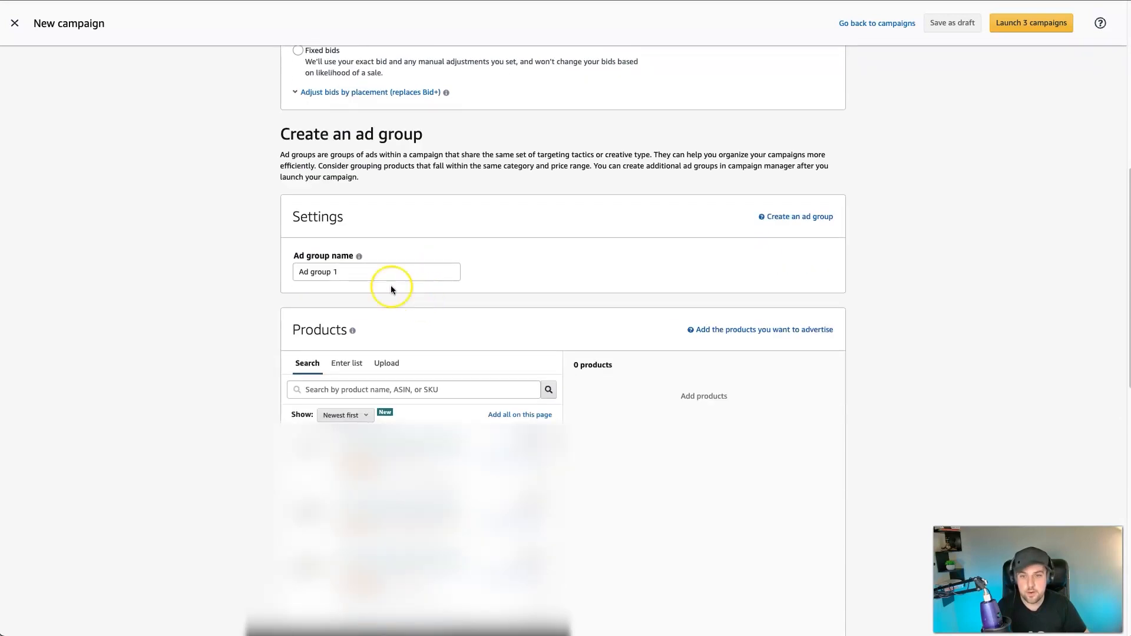
mouse_move(675, 338)
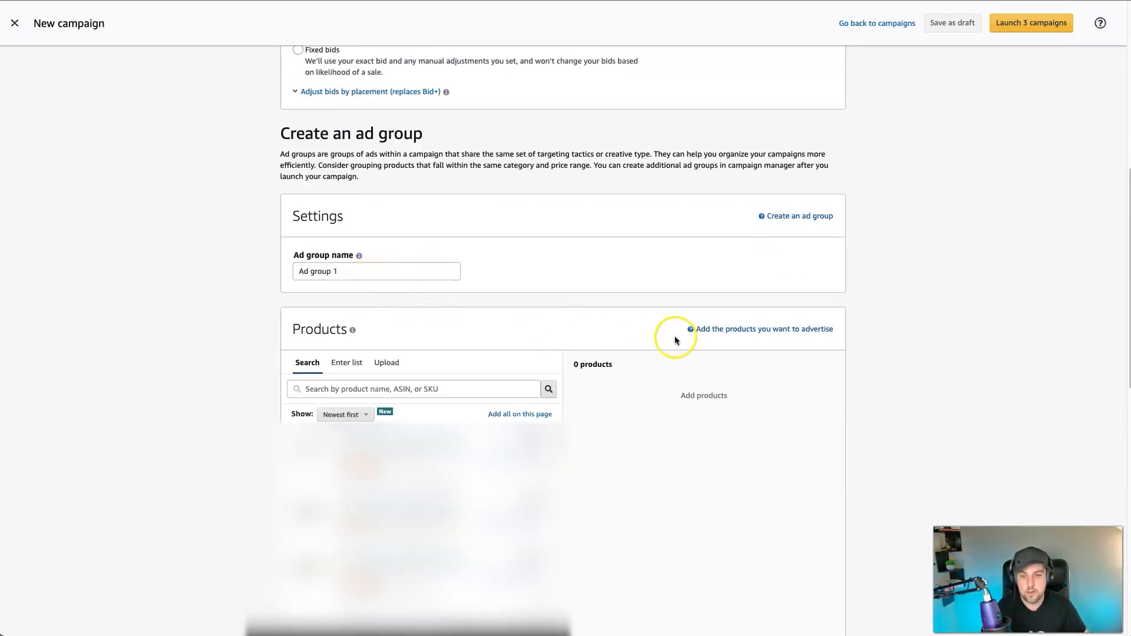
scroll(down, 3)
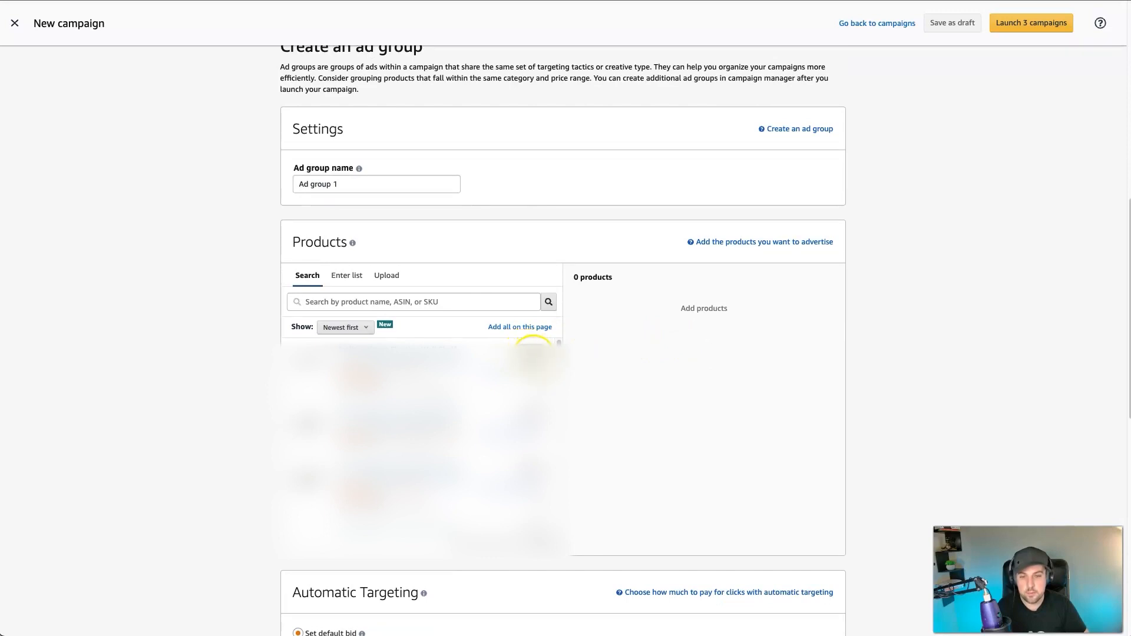
mouse_move(663, 381)
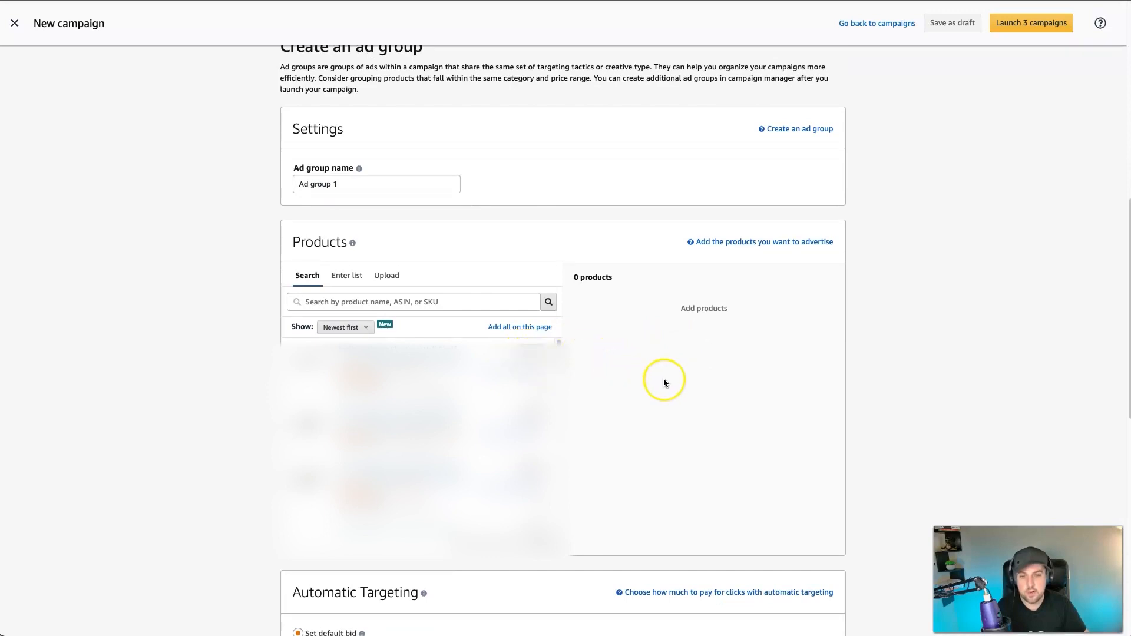
scroll(down, 3)
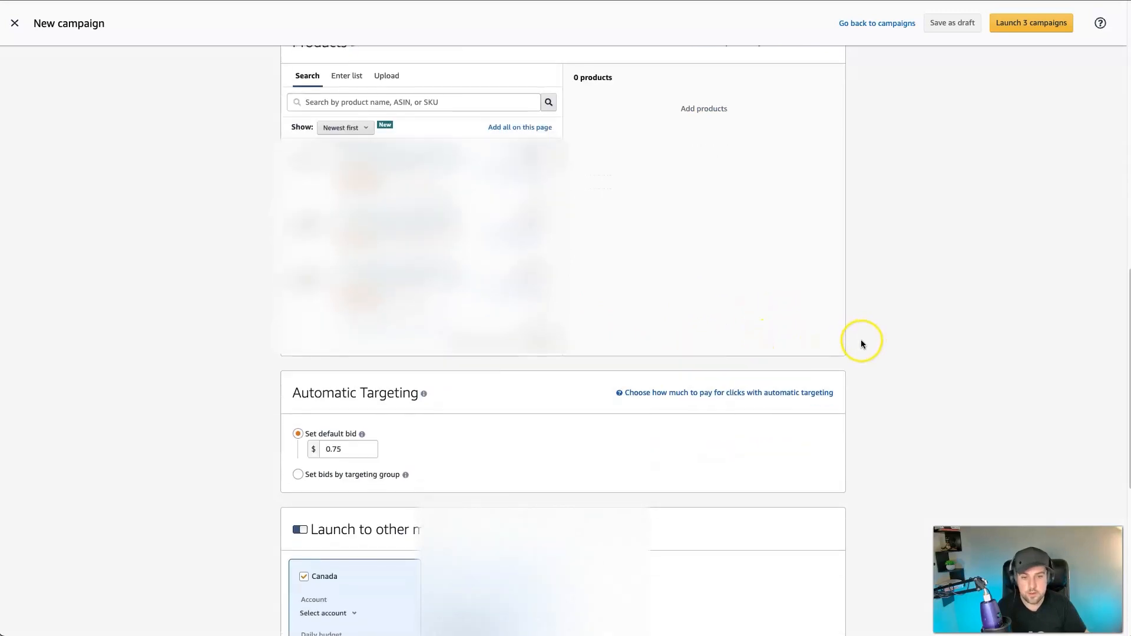
scroll(down, 3)
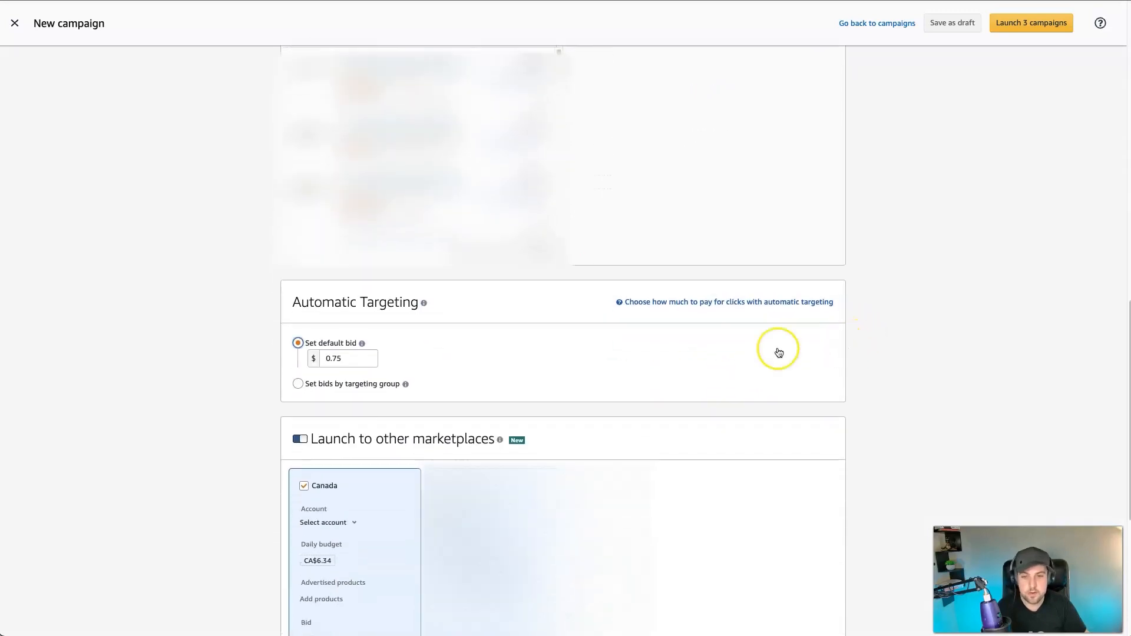
scroll(down, 3)
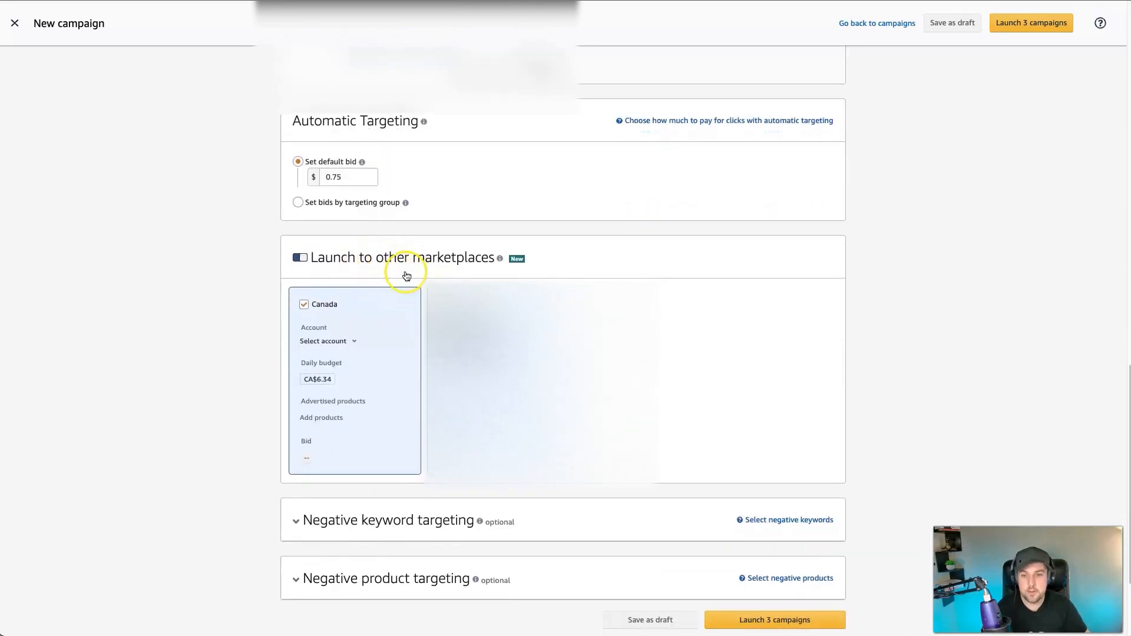
mouse_move(514, 260)
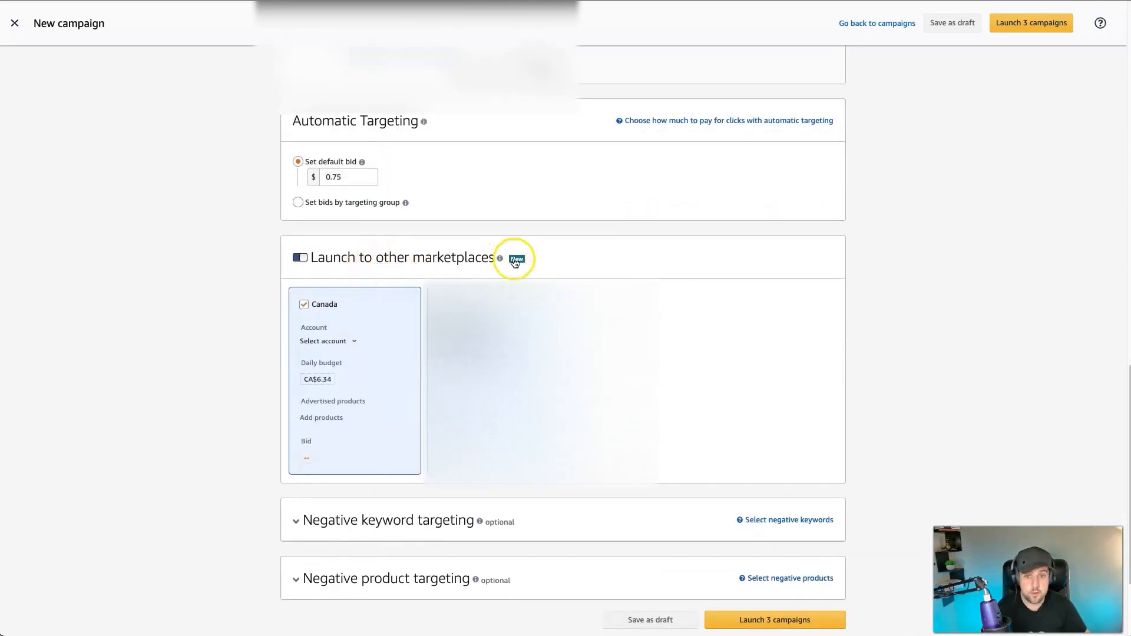
mouse_move(354, 261)
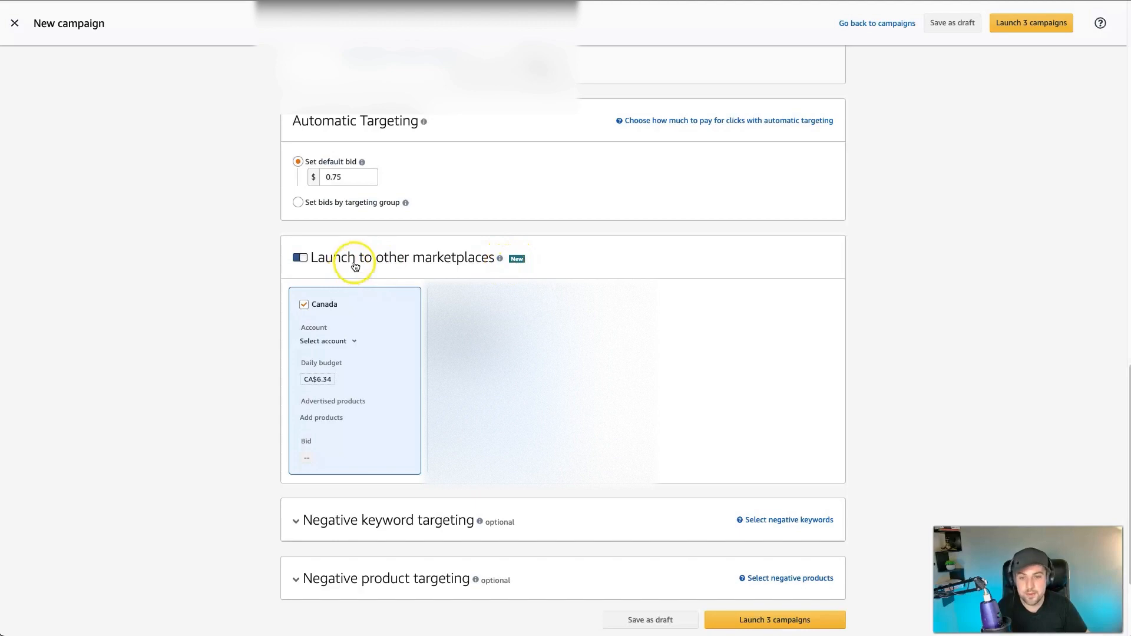
mouse_move(486, 264)
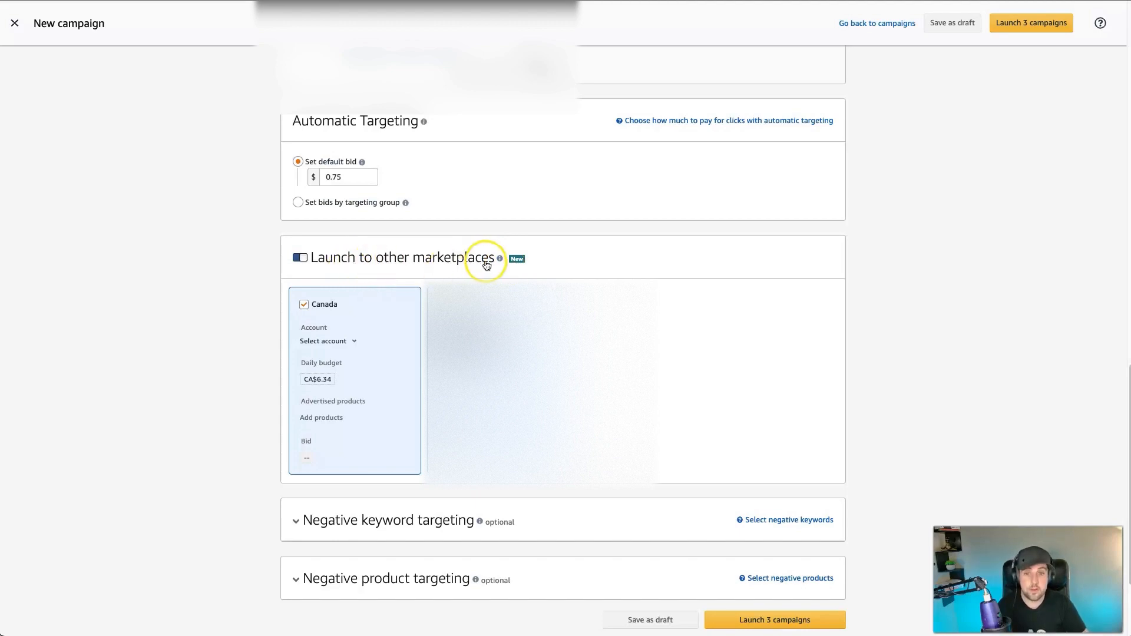
mouse_move(355, 382)
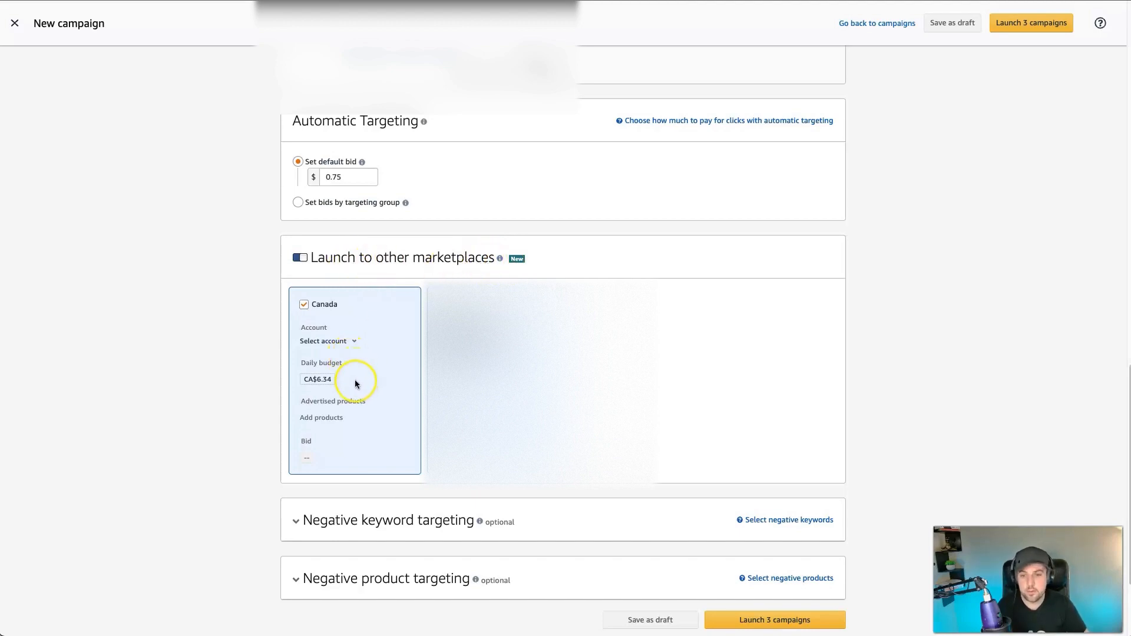
mouse_move(390, 300)
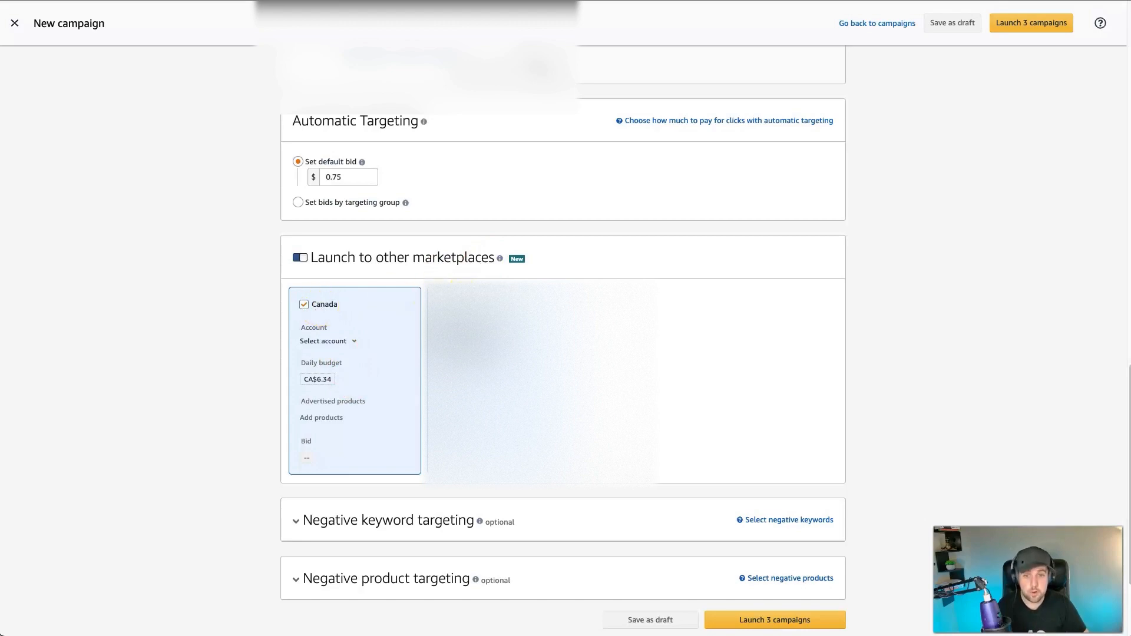
mouse_move(347, 369)
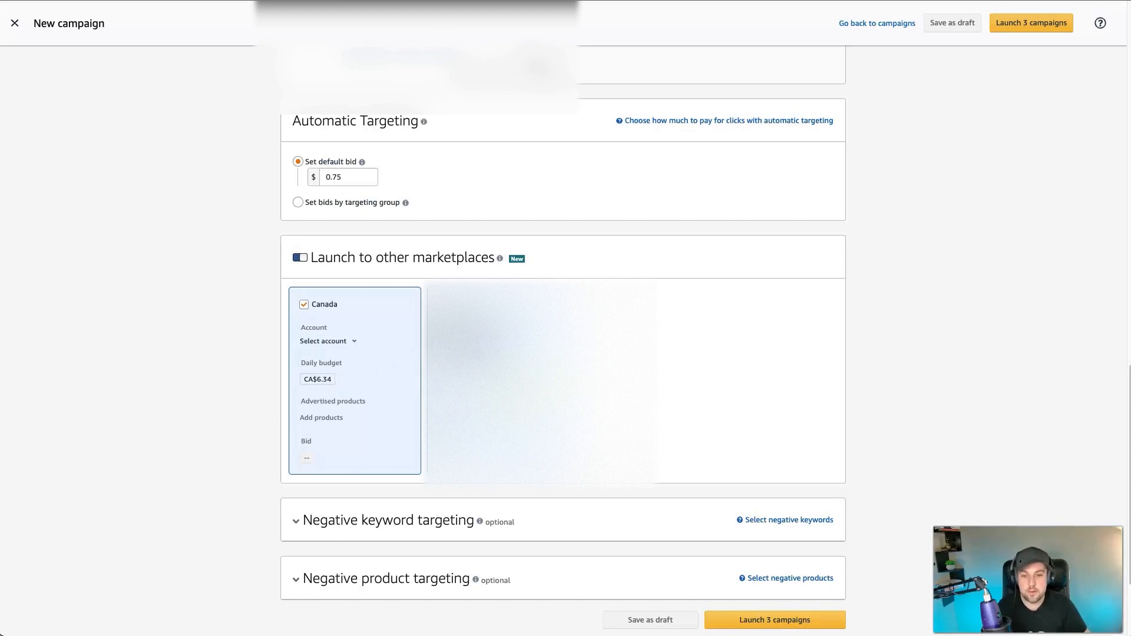
mouse_move(408, 390)
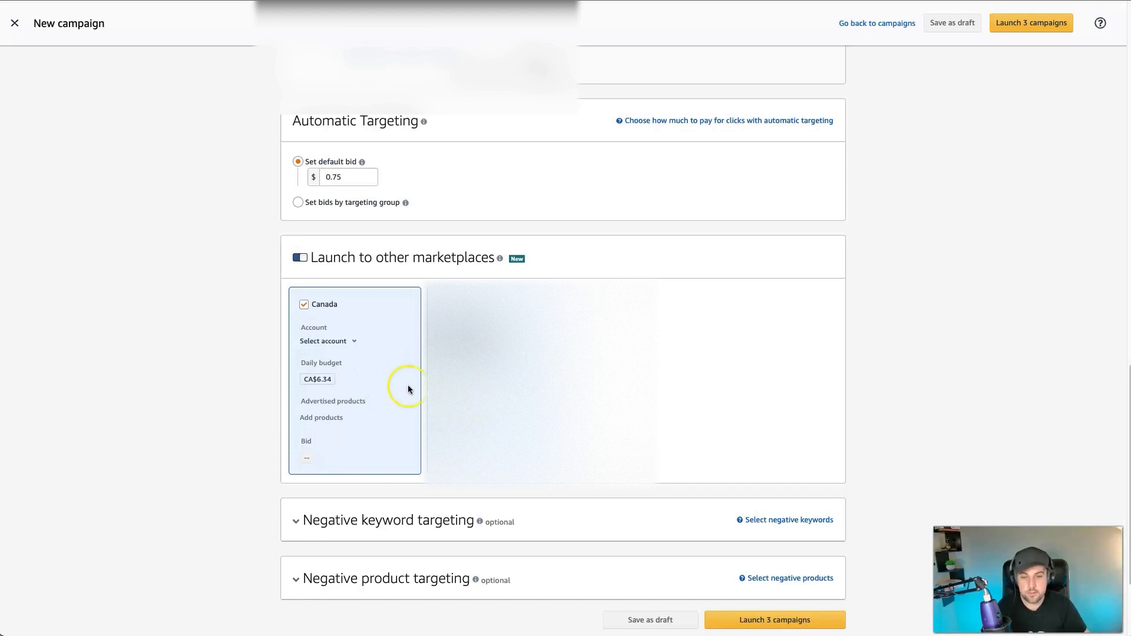
mouse_move(409, 390)
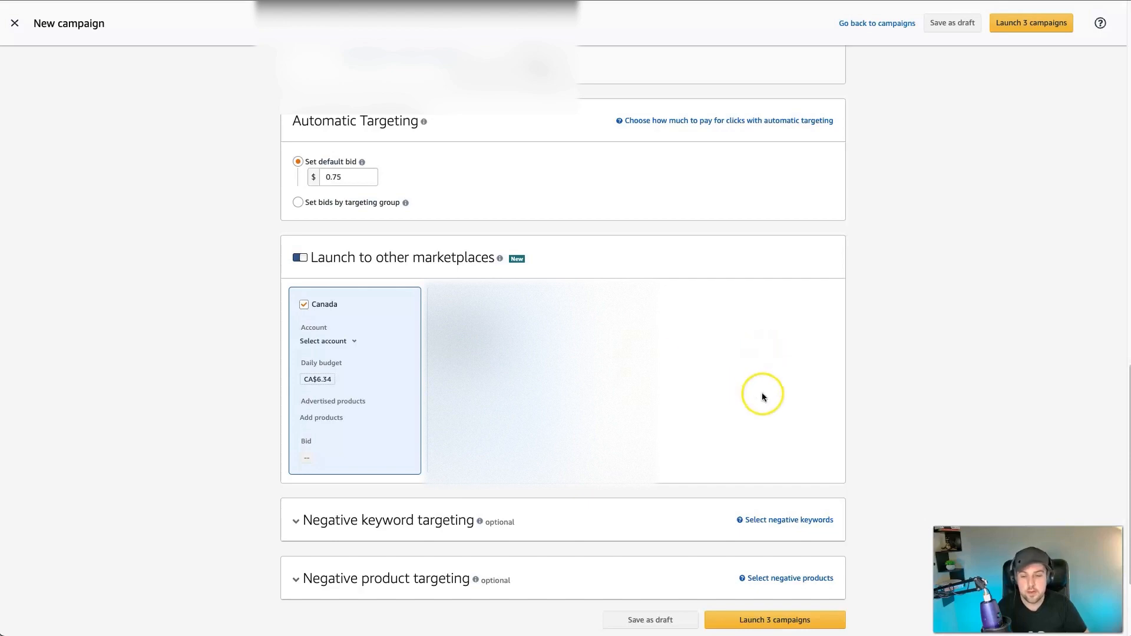
scroll(down, 3)
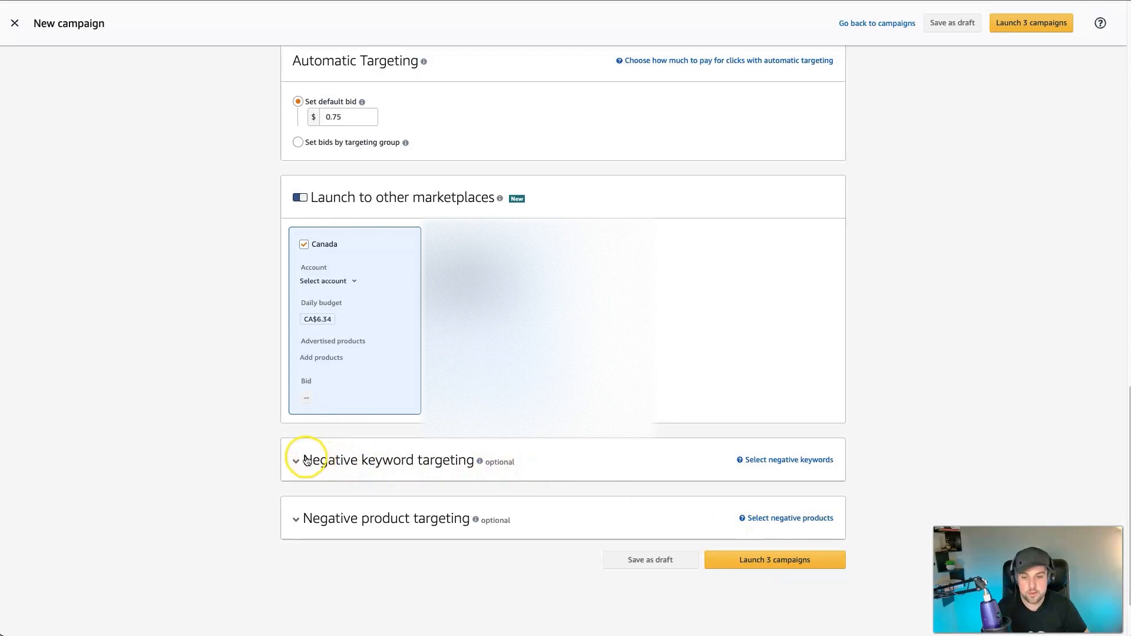
Expand Negative keyword and Negative product targeting, leaving both empty, reaching Launch 3 campaigns
click(294, 459)
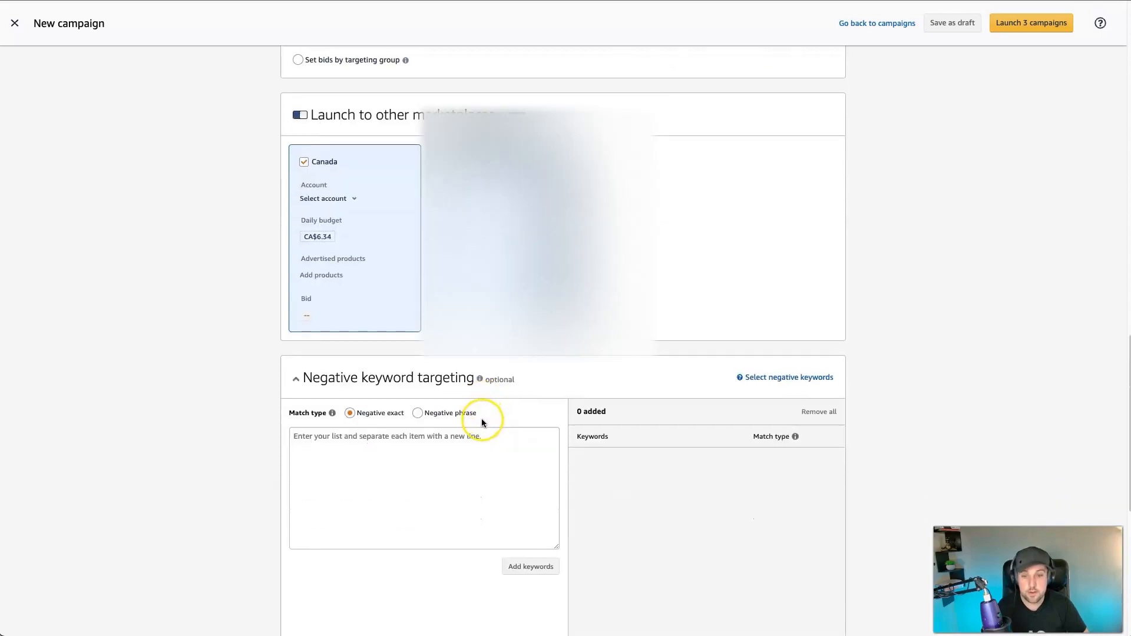
scroll(down, 3)
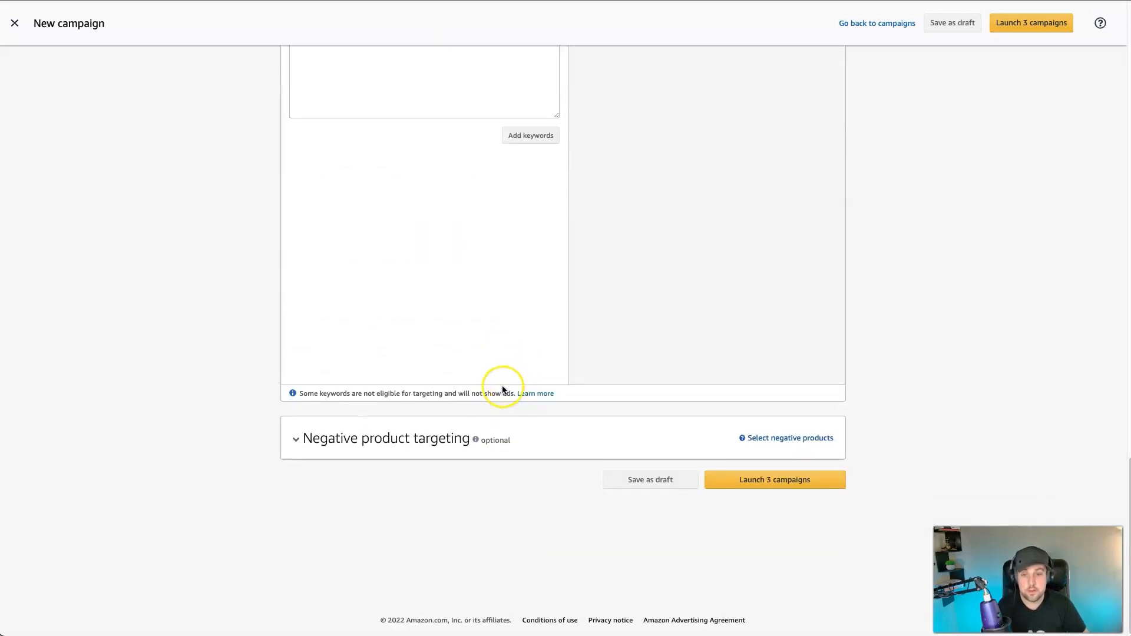
scroll(up, 3)
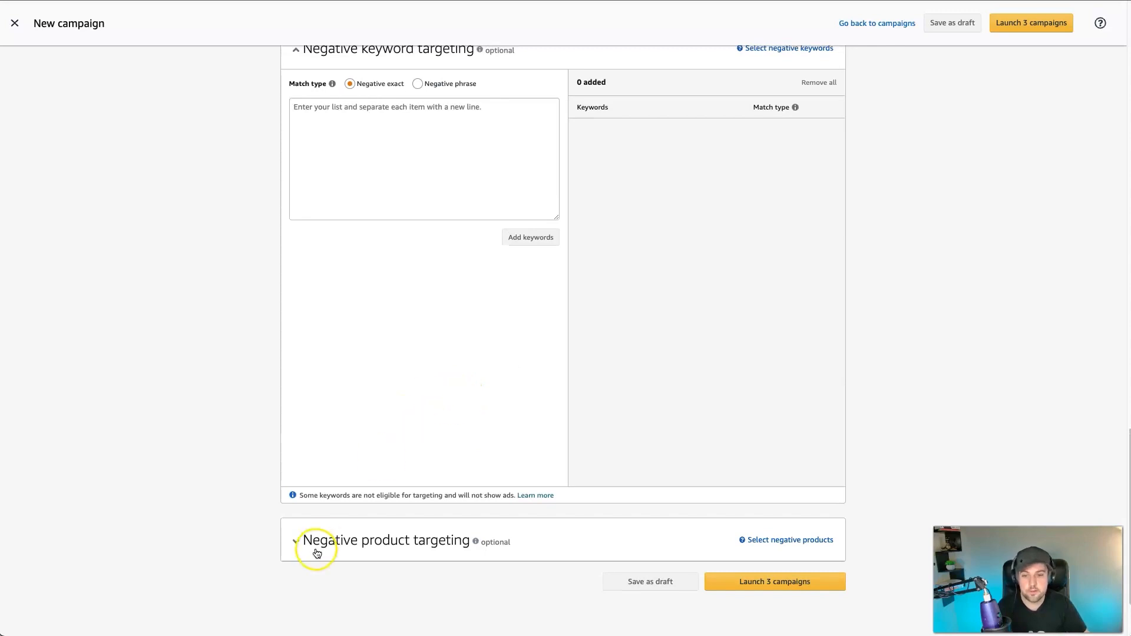
click(294, 542)
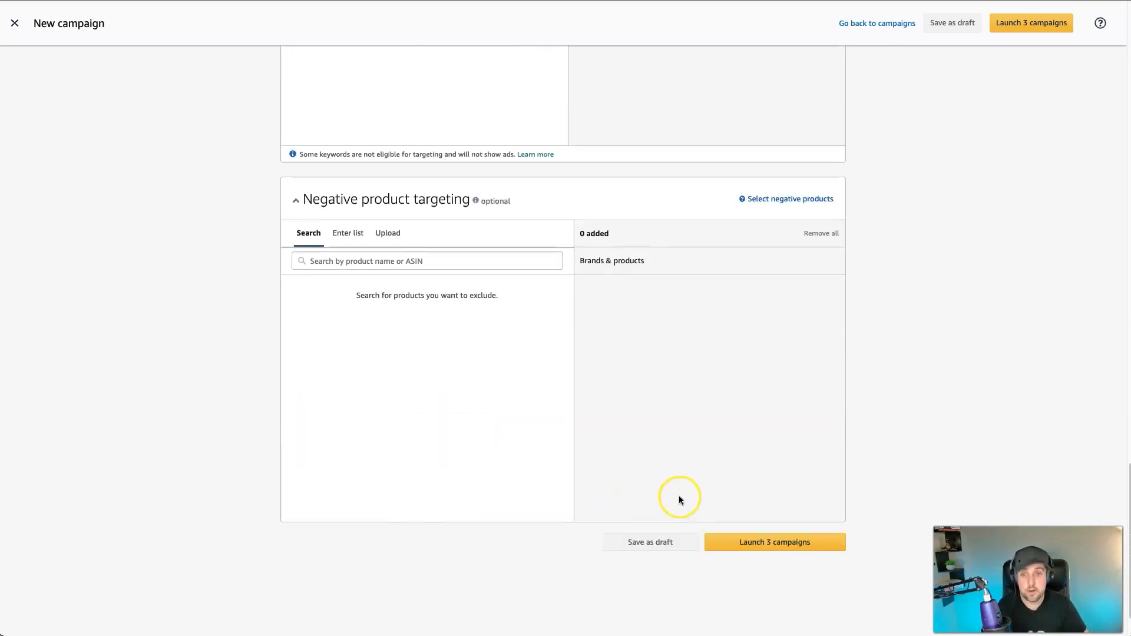
scroll(up, 3)
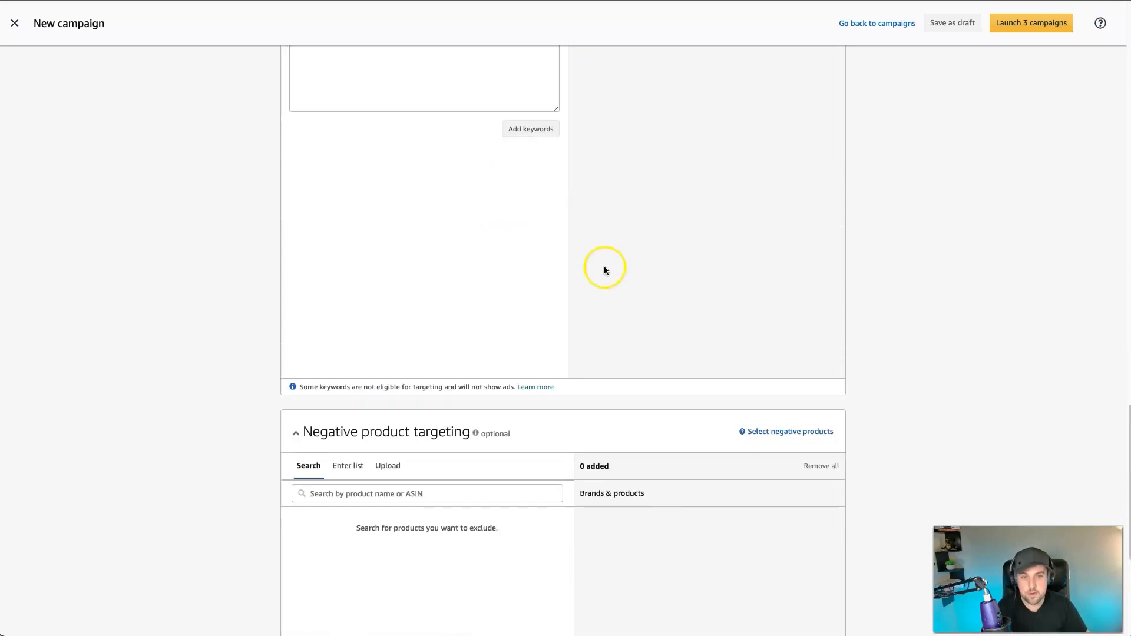
scroll(down, 3)
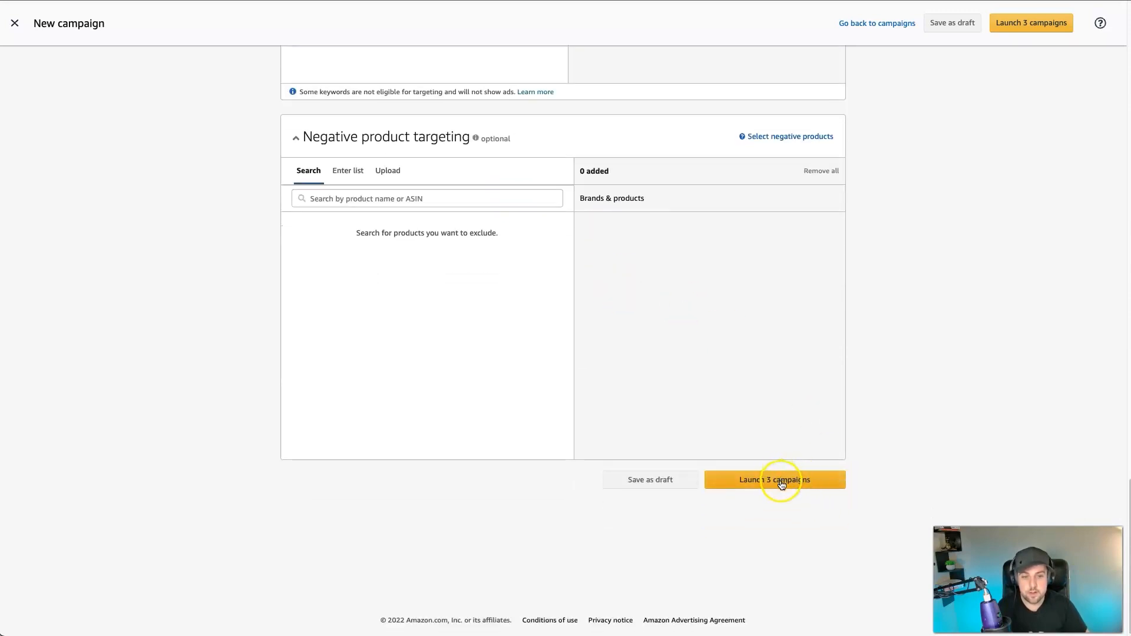